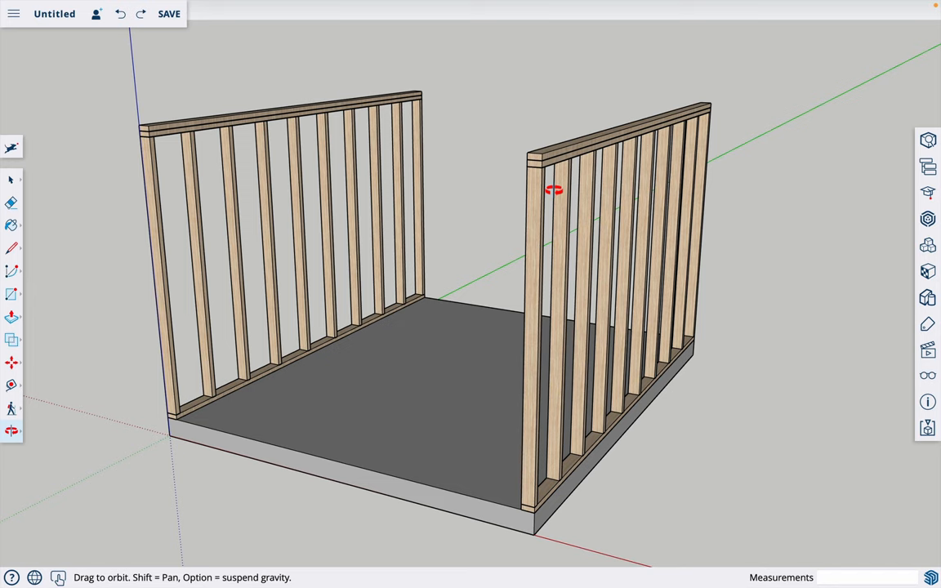
Orbit around the finished framed walls, then switch to the Select tool to clear the model.
drag(556, 190, 471, 286)
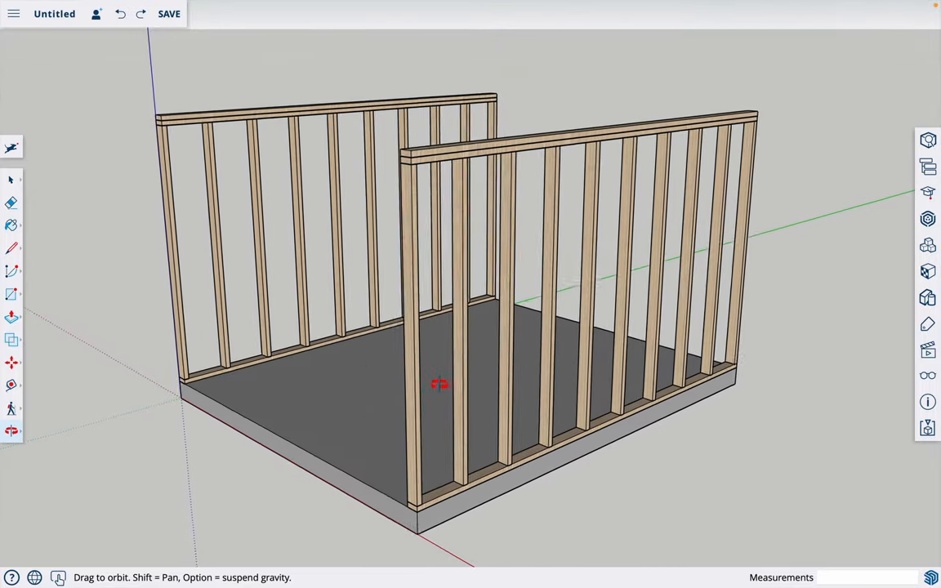
drag(439, 384, 422, 229)
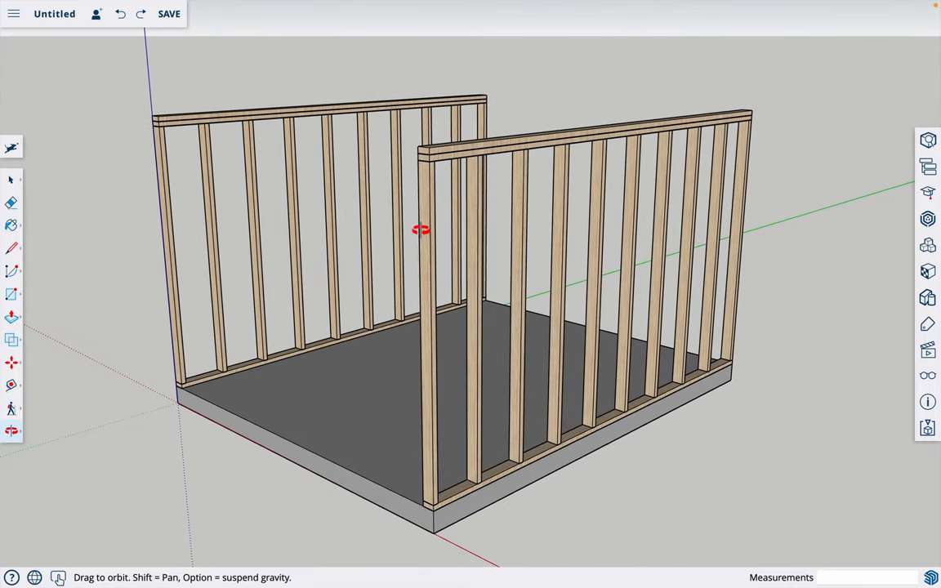
mouse_move(768, 181)
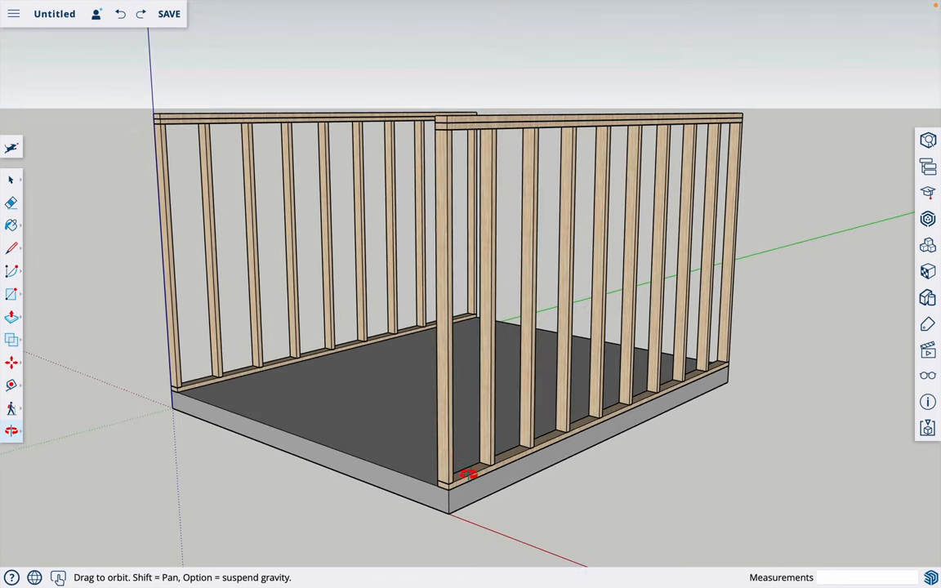
mouse_move(444, 374)
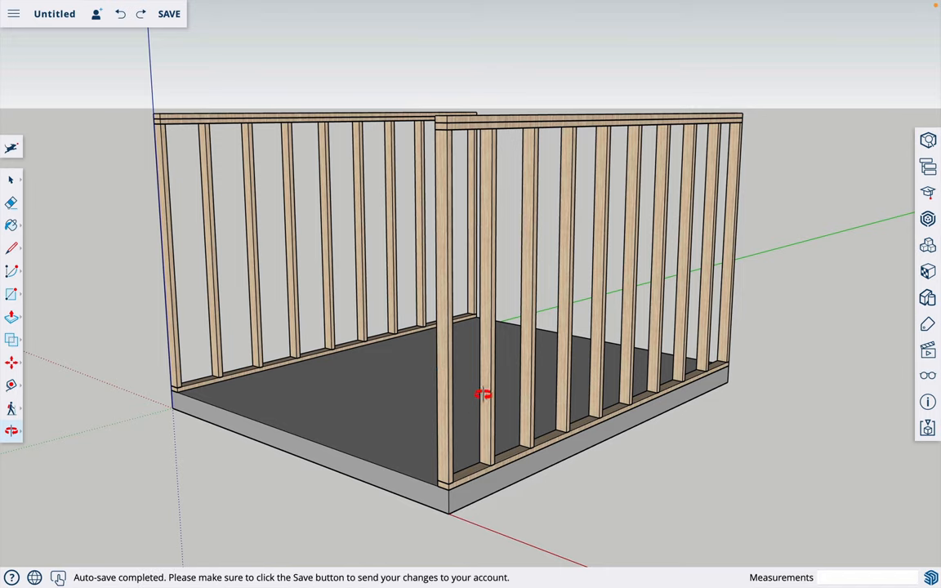
mouse_move(640, 417)
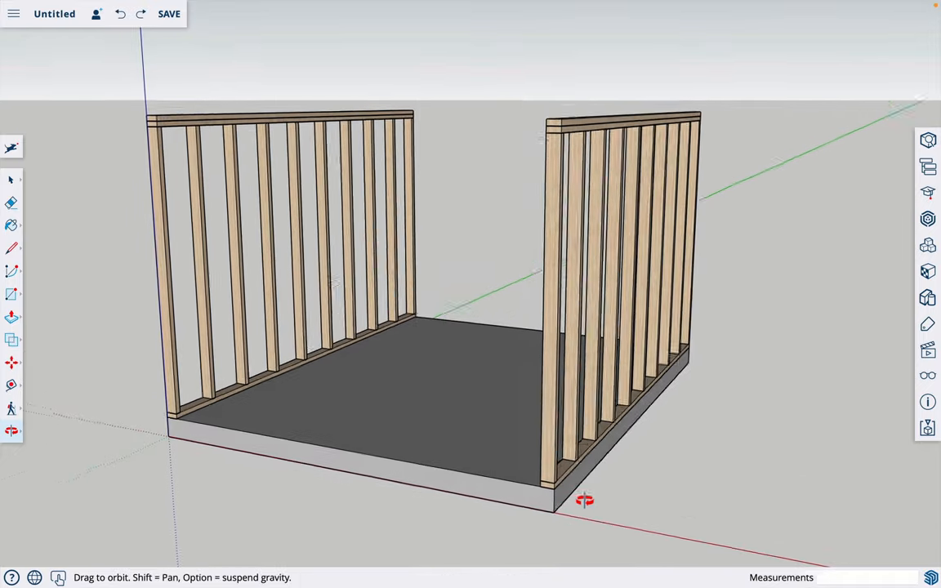
drag(585, 499, 494, 451)
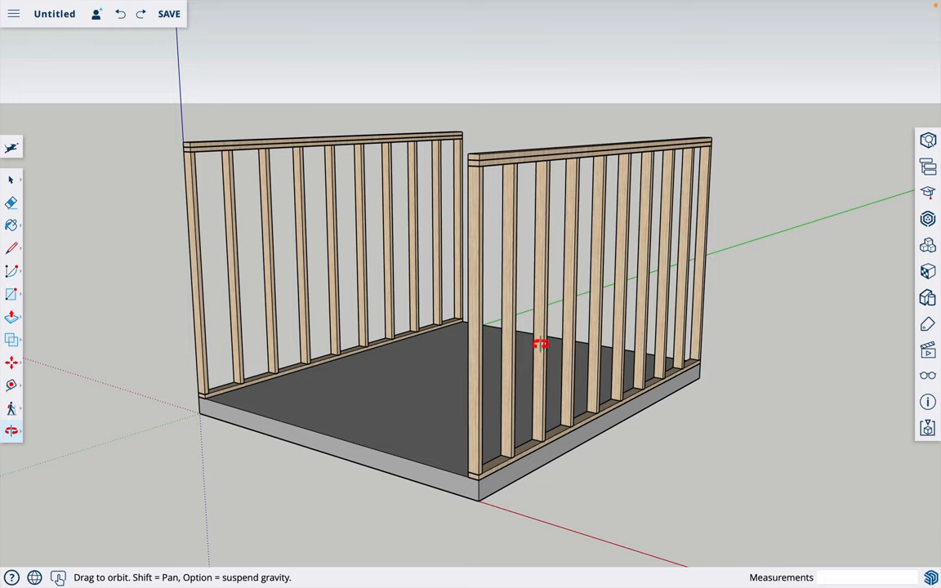
mouse_move(514, 366)
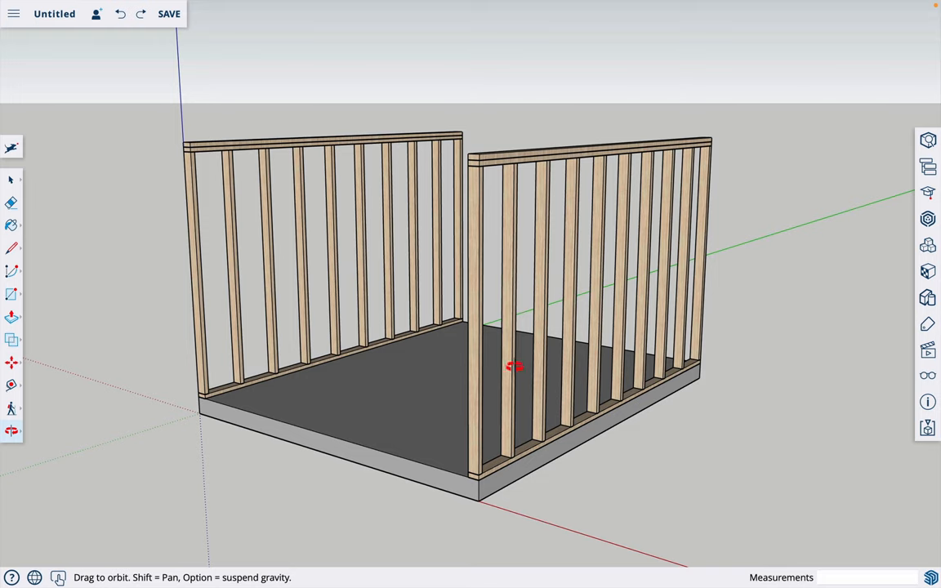
mouse_move(539, 405)
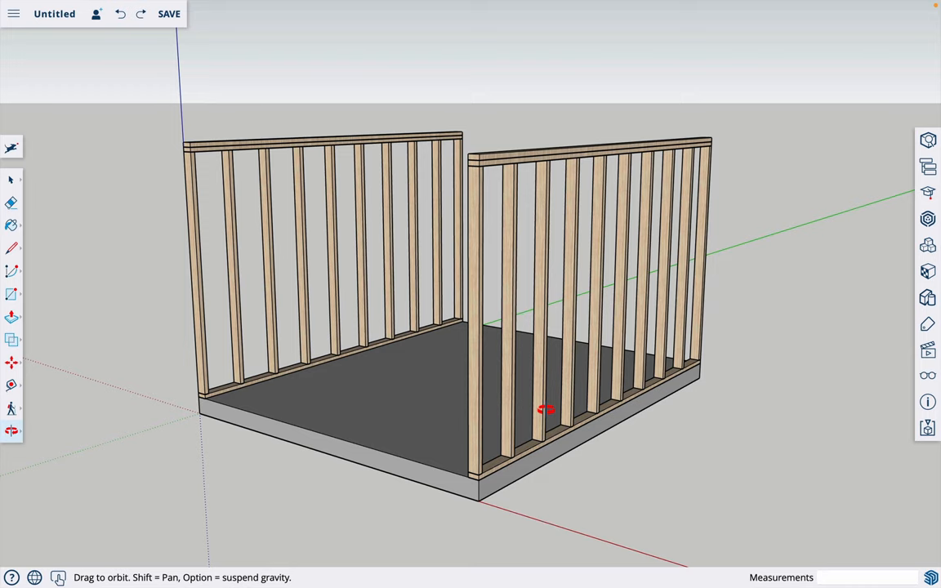
key(space)
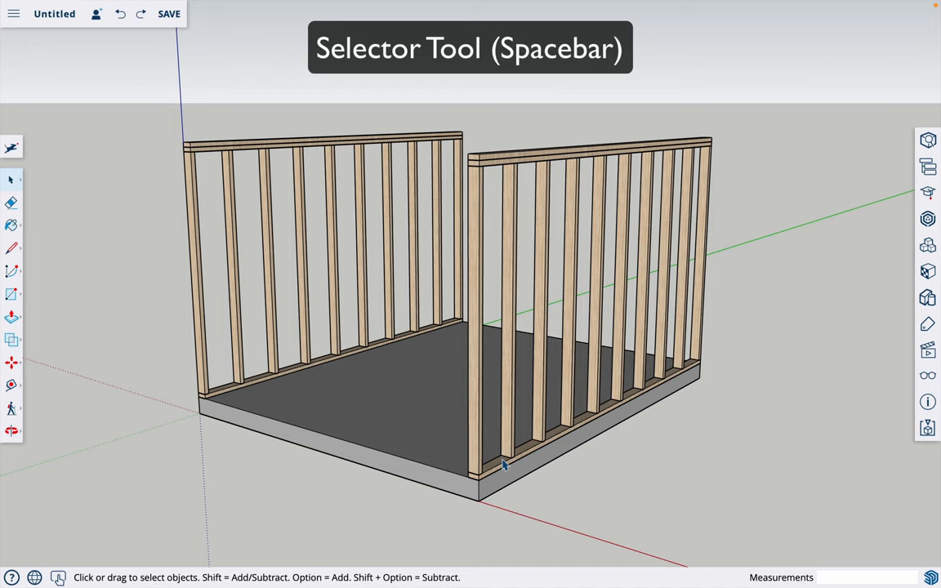
mouse_move(743, 516)
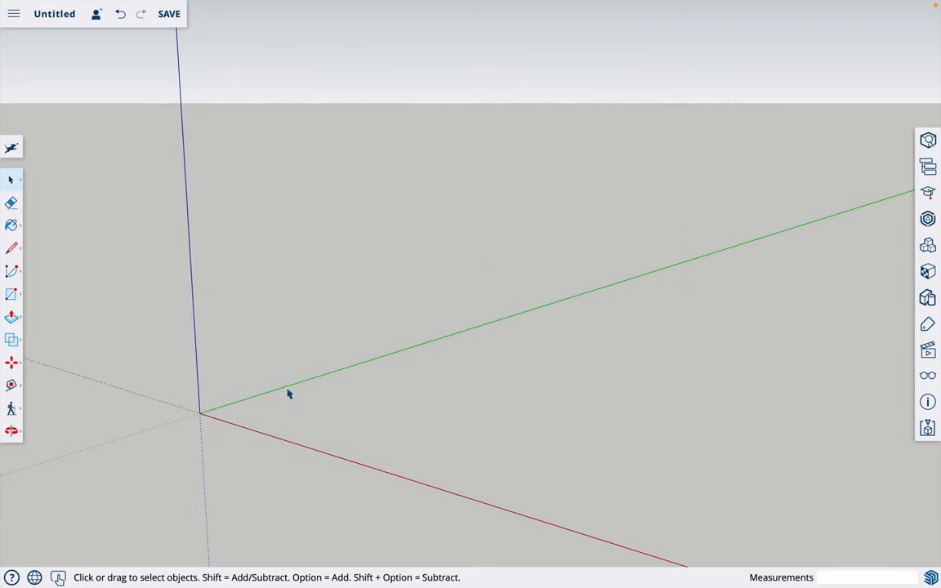
mouse_move(268, 425)
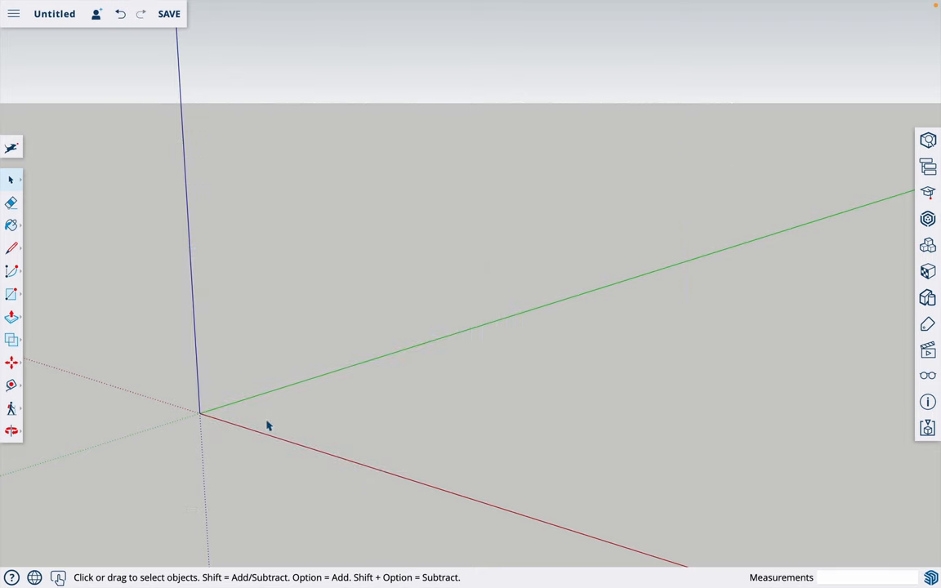
mouse_move(395, 317)
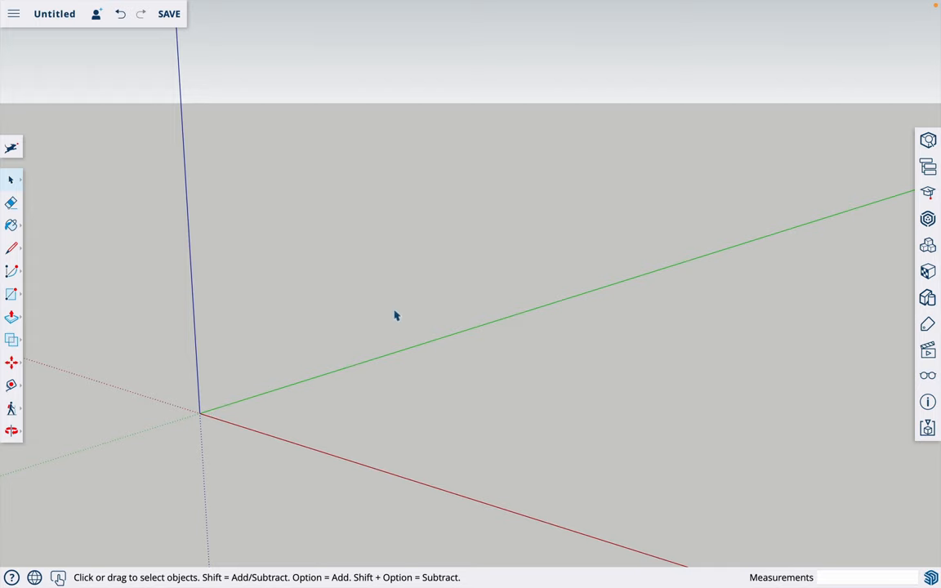
mouse_move(352, 402)
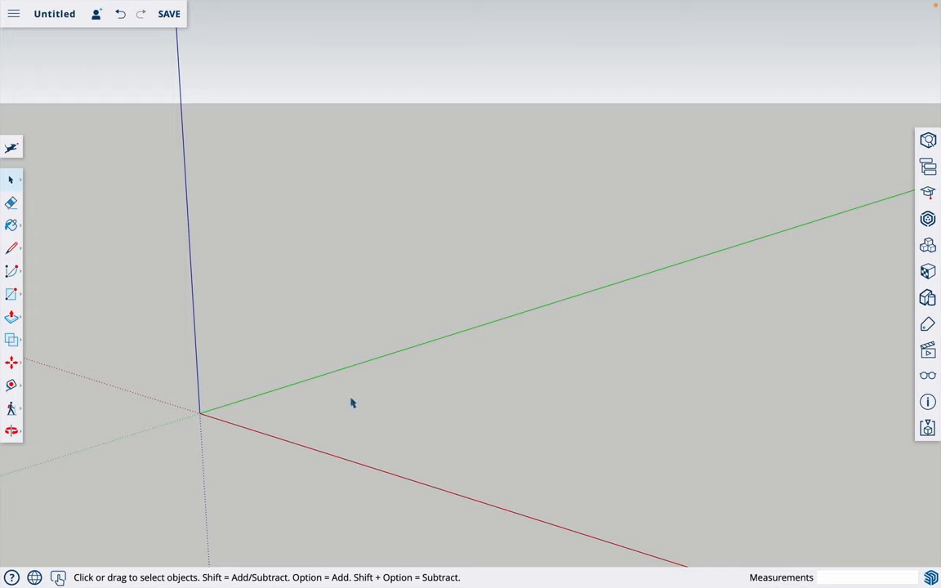
mouse_move(438, 409)
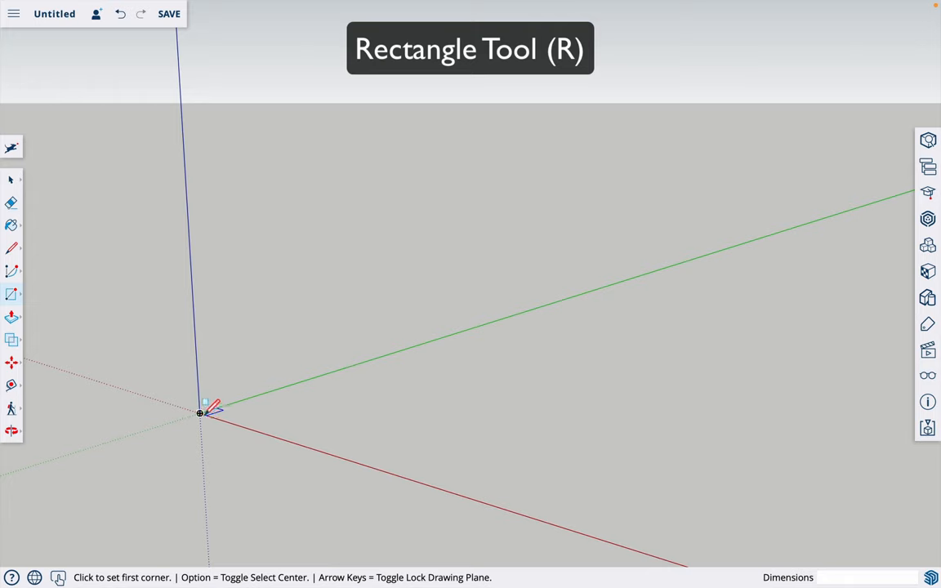
Draw the slab rectangle from the origin, entering 10' by 12' dimensions.
click(199, 412)
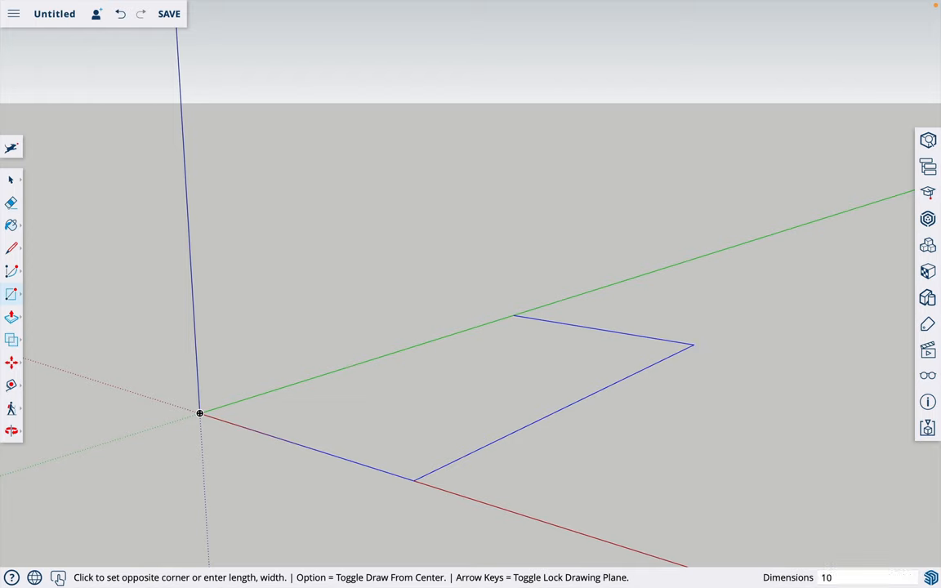
text(10',12)
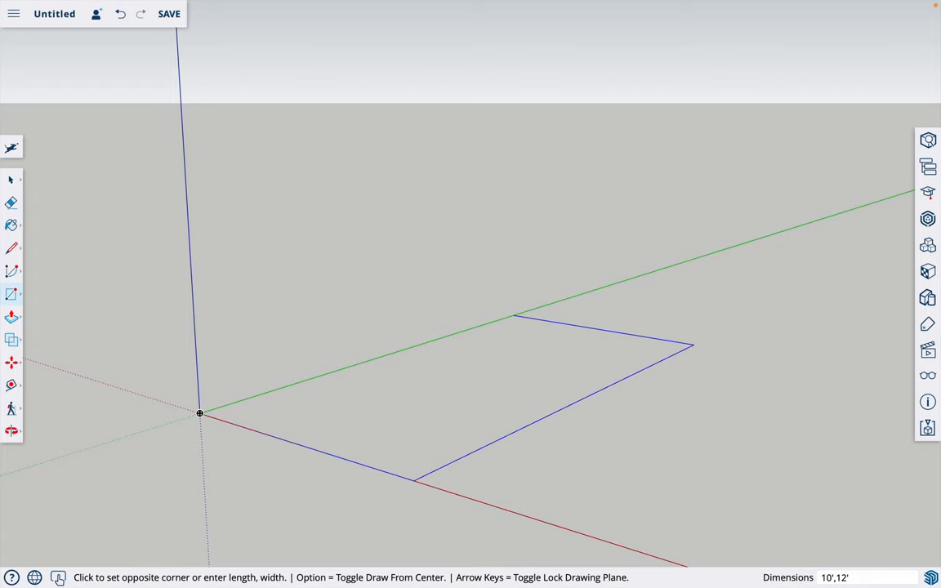
click(696, 346)
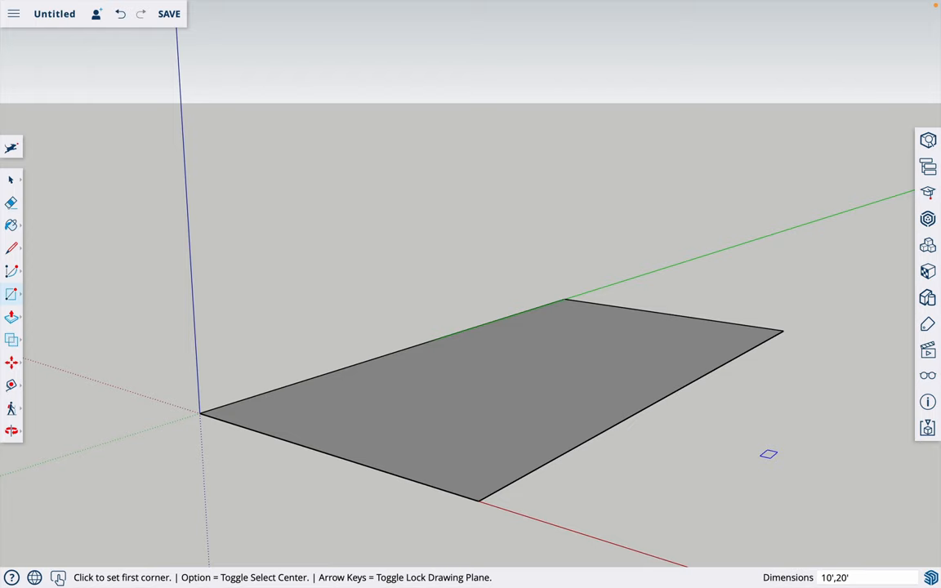
mouse_move(678, 445)
text(10)
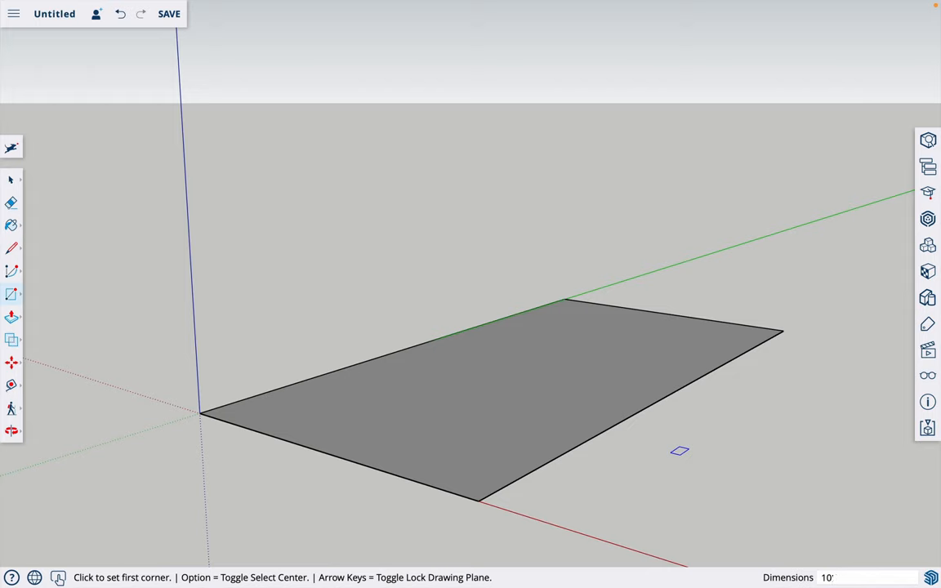
text(12)
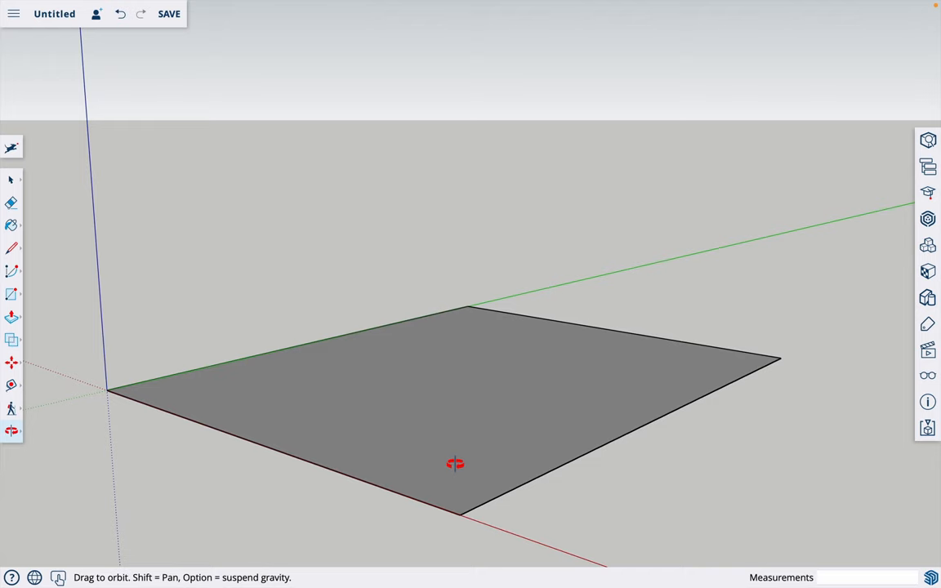
Push/Pull the rectangle face upward into a thin solid slab.
click(11, 317)
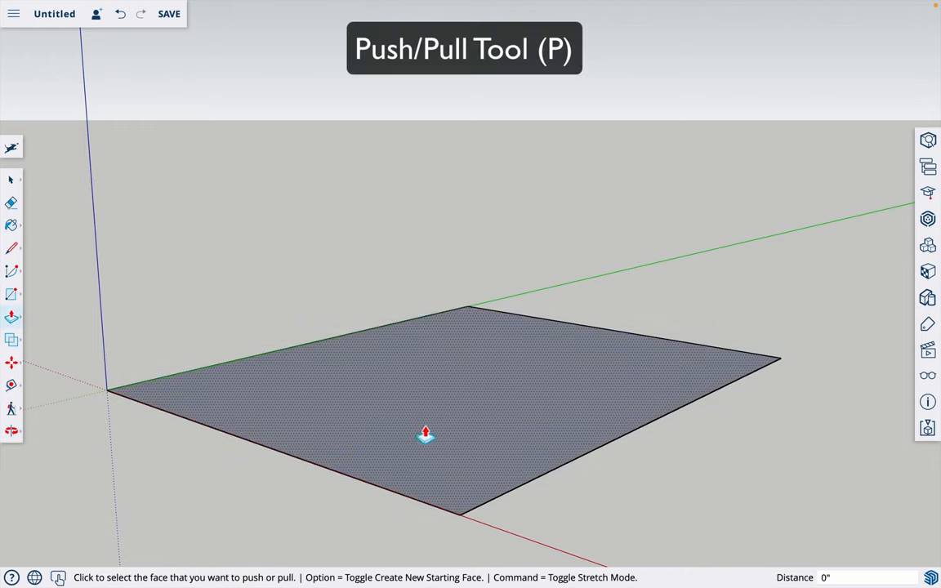
drag(425, 433, 425, 419)
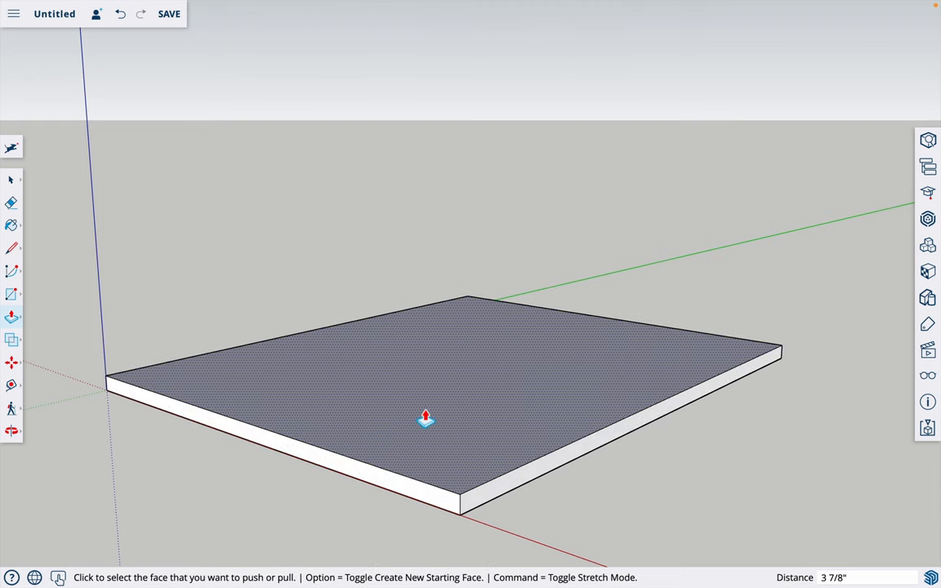
click(425, 418)
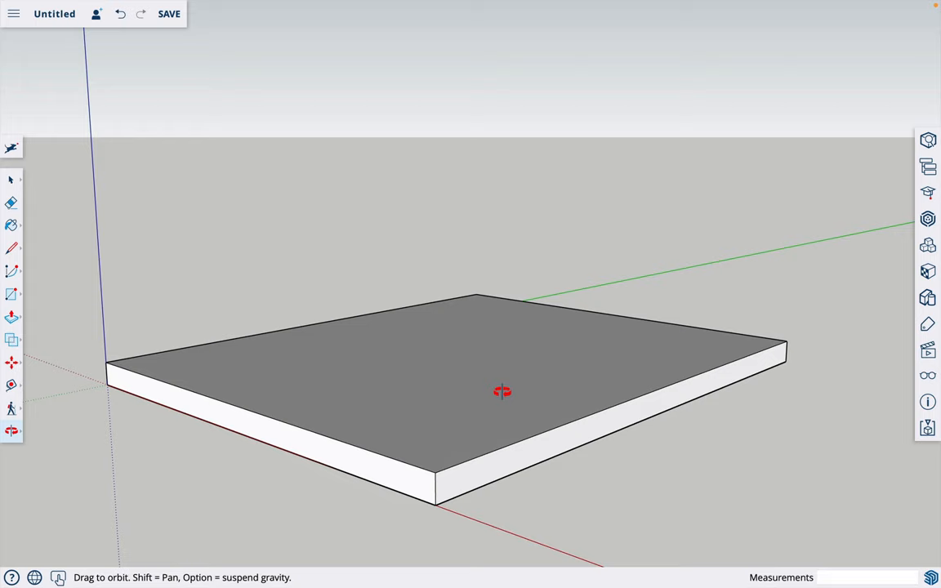
mouse_move(420, 487)
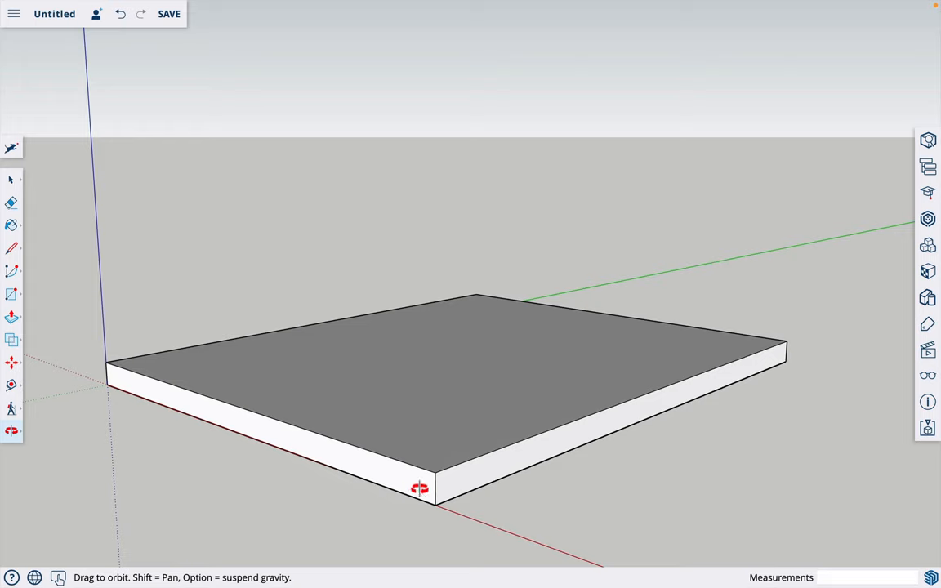
mouse_move(461, 371)
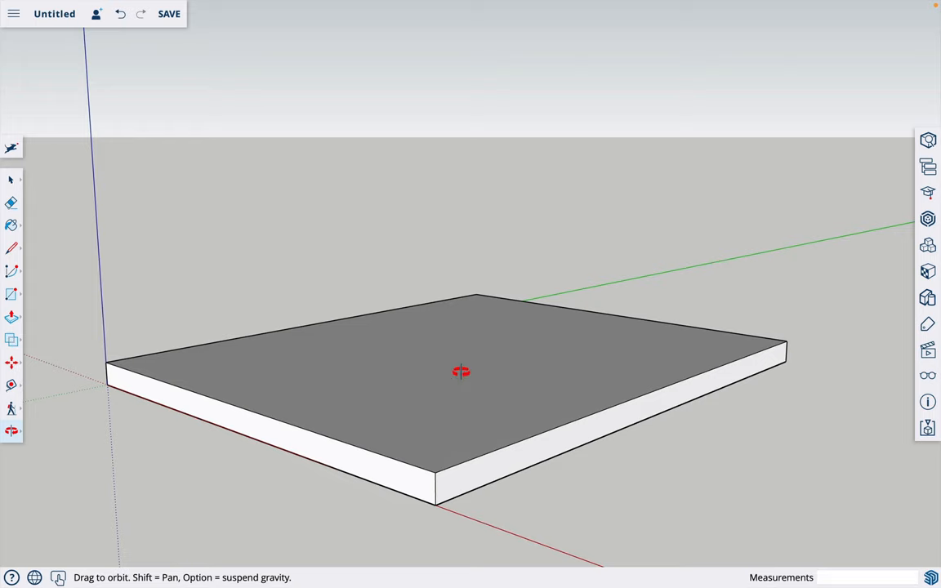
Select the whole slab and bring up the Materials panel to paint it concrete grey.
click(11, 179)
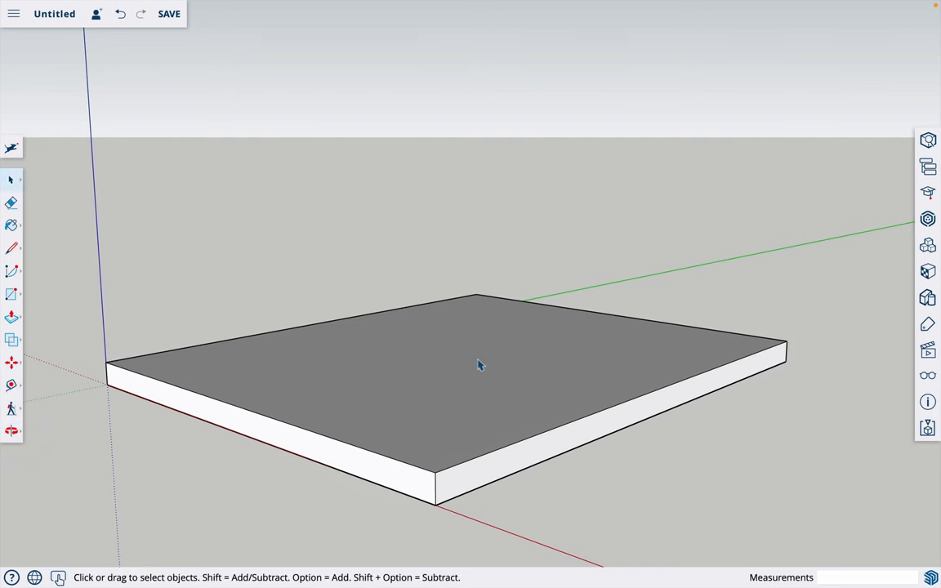
click(480, 366)
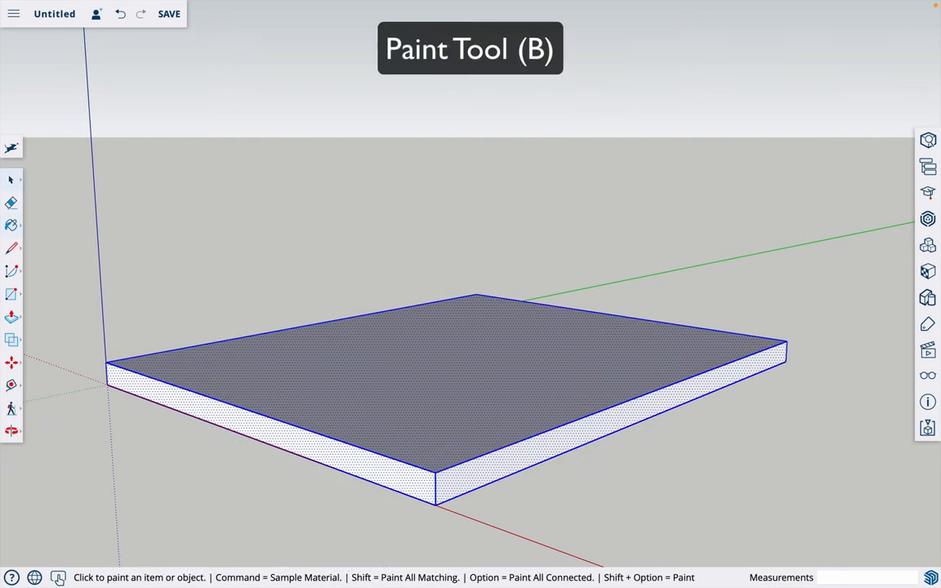
click(928, 271)
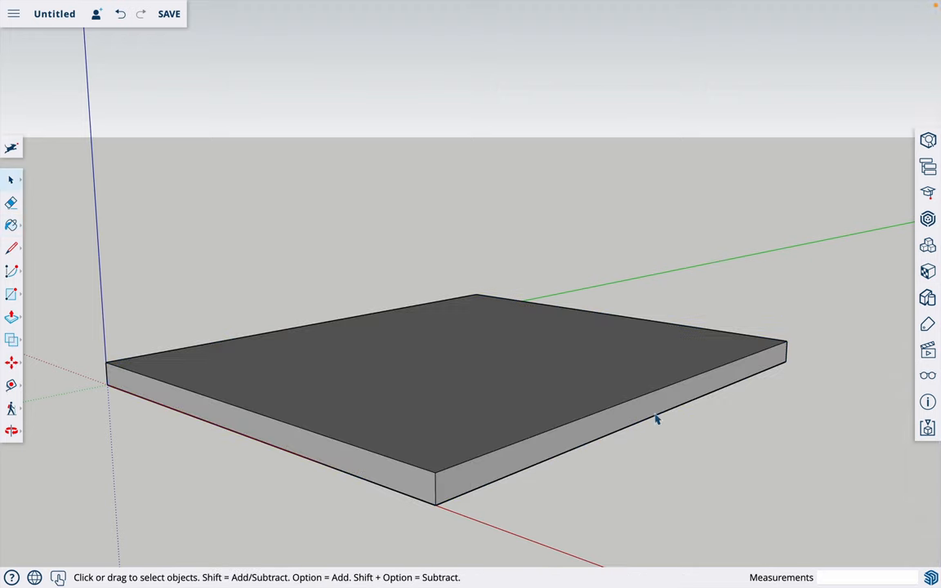
mouse_move(666, 445)
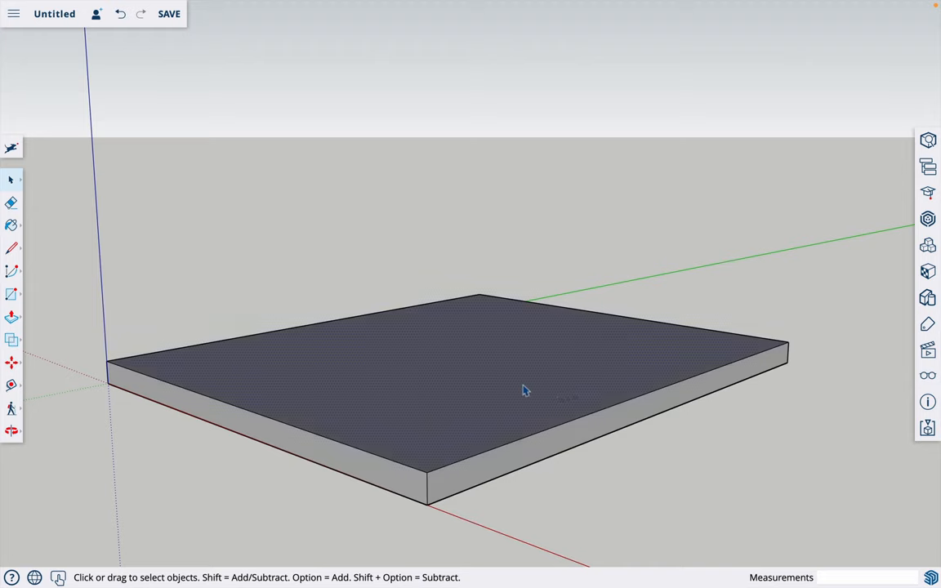
mouse_move(605, 297)
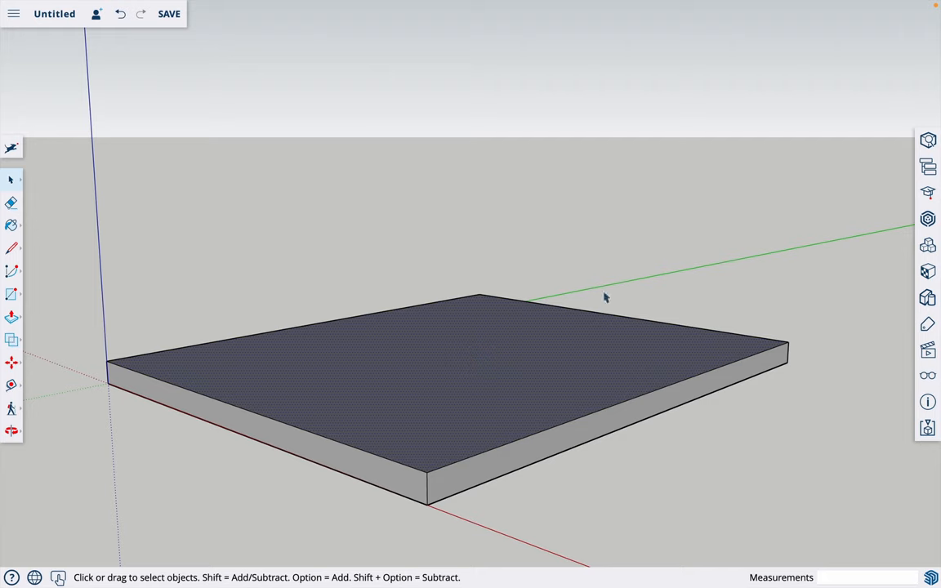
Select the slab's top face and extend the selection to the whole slab.
click(459, 407)
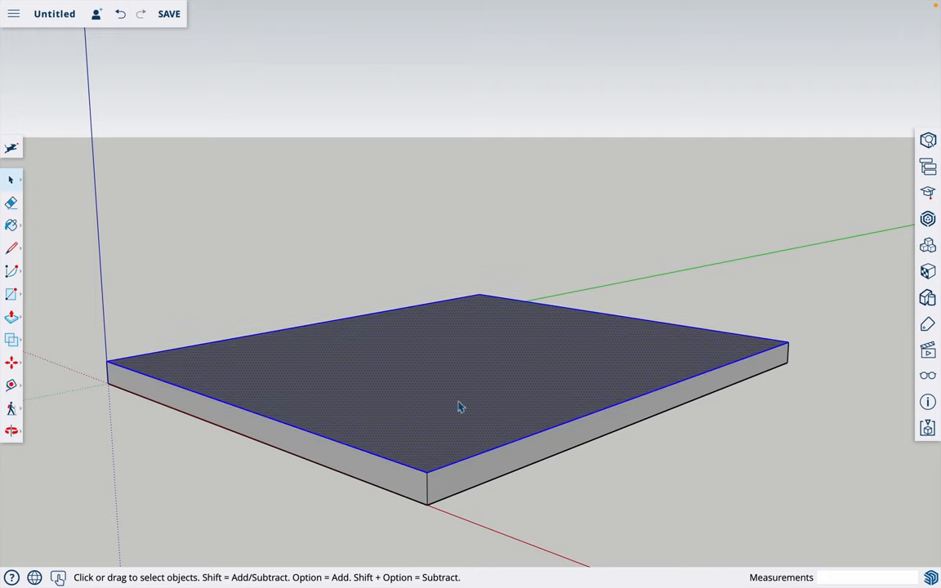
mouse_move(652, 284)
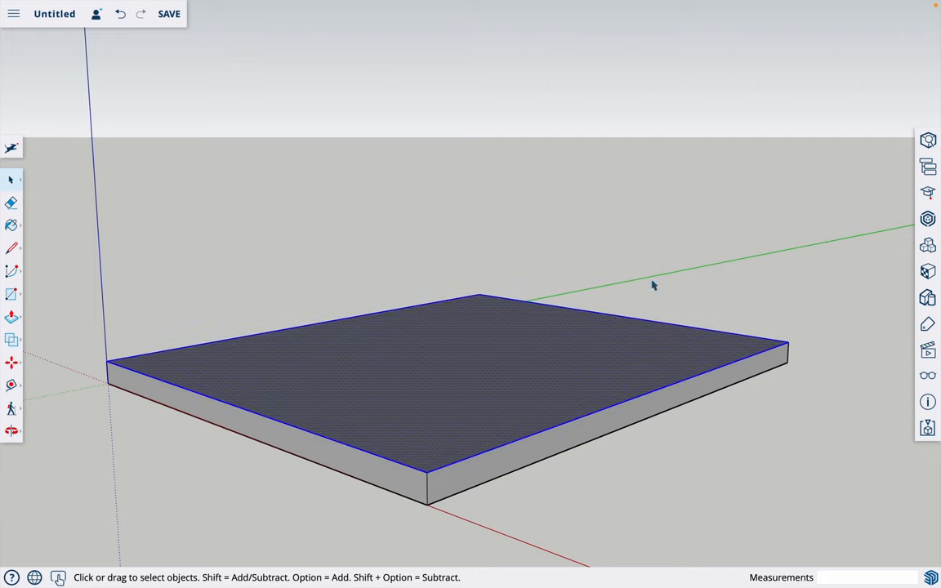
click(366, 428)
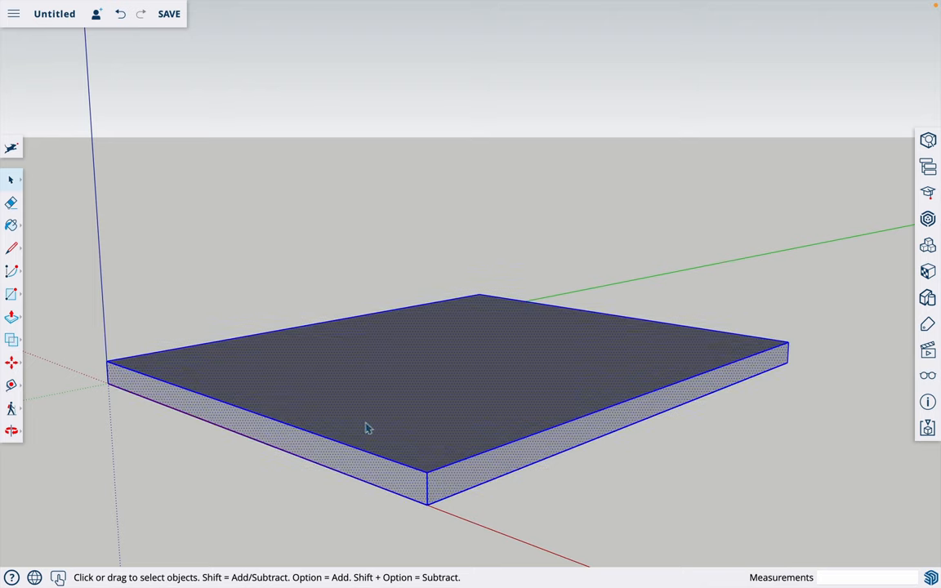
mouse_move(464, 392)
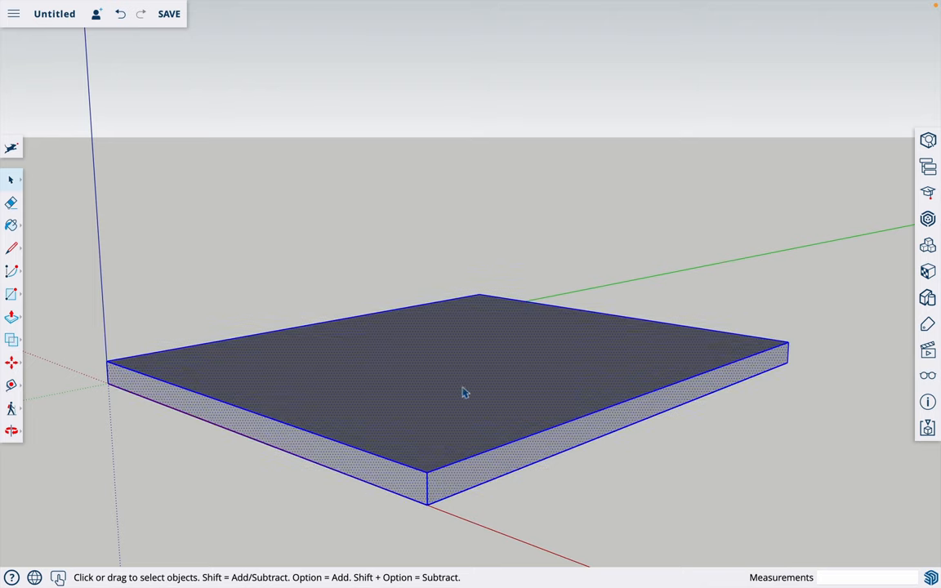
mouse_move(415, 418)
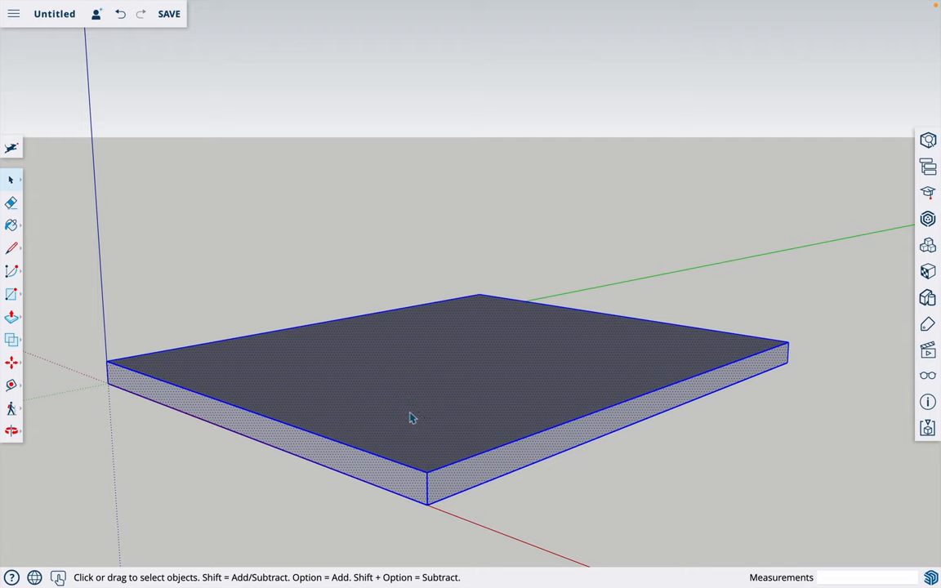
Make the selected slab geometry a component named 'slab'.
right_click(412, 418)
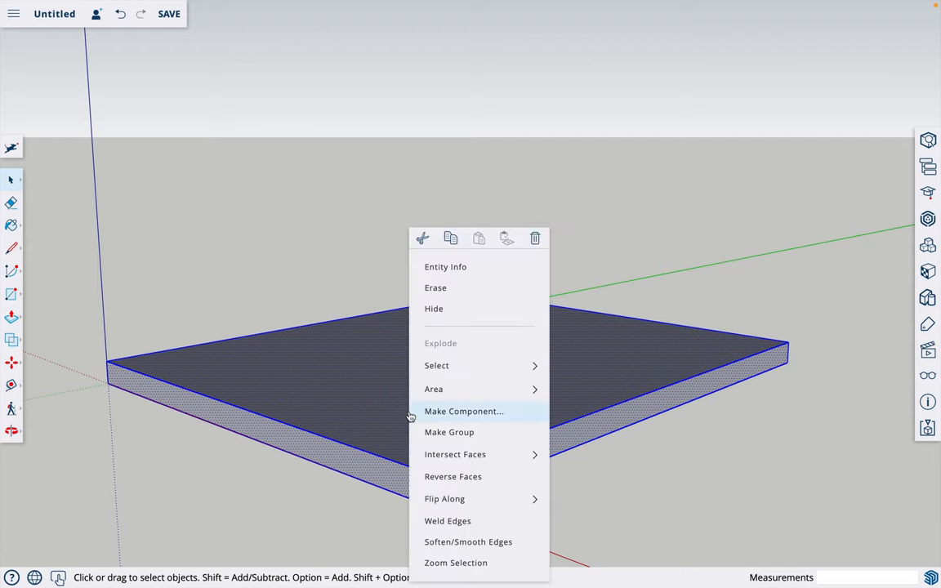
click(464, 412)
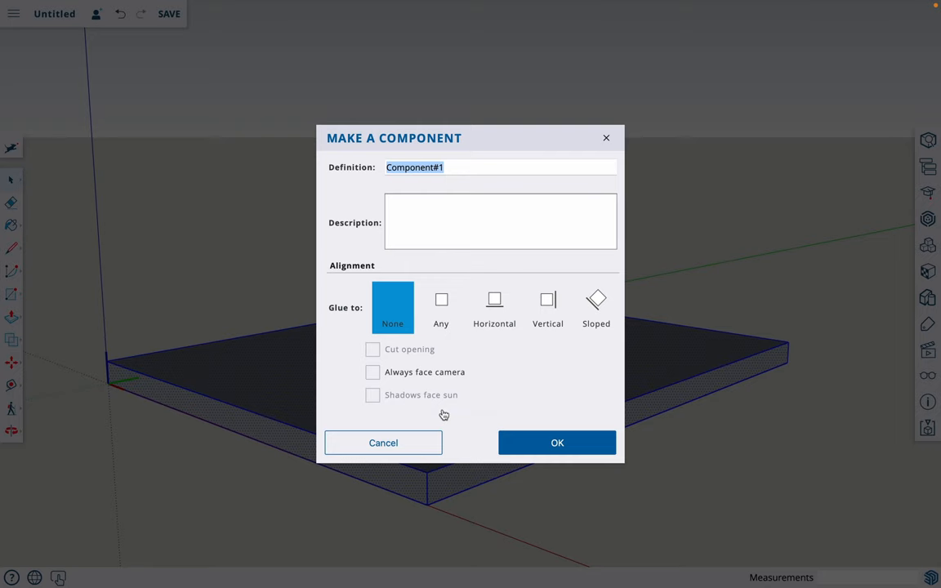
text(s)
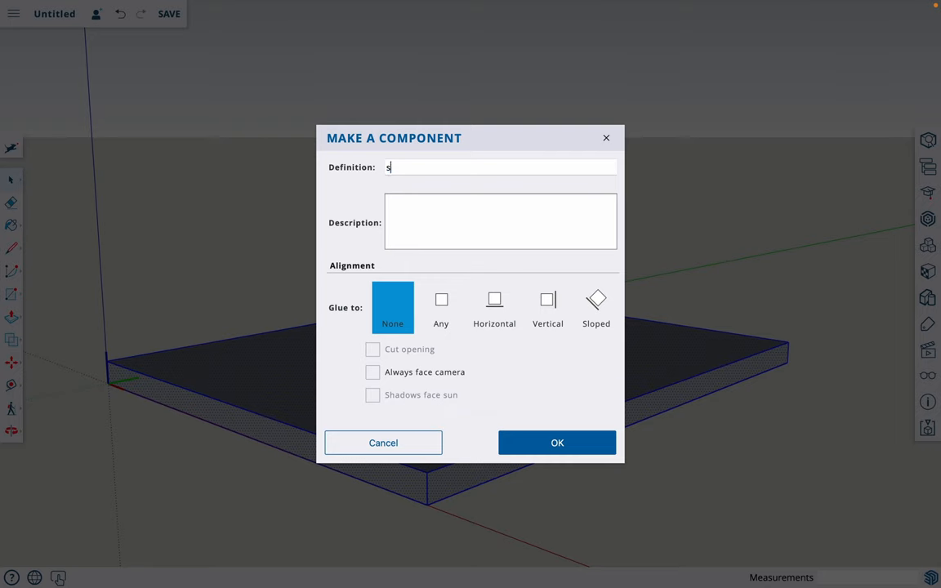
click(557, 443)
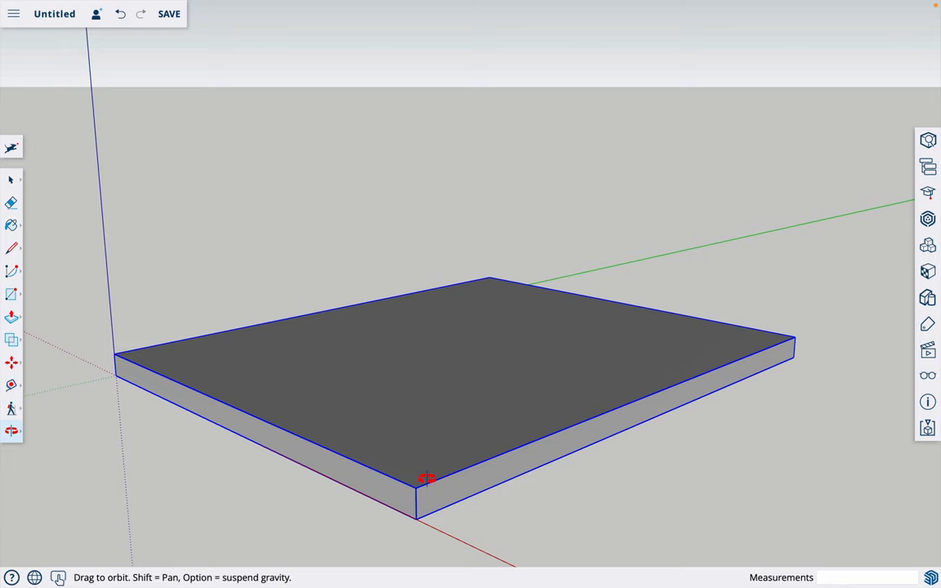
mouse_move(428, 459)
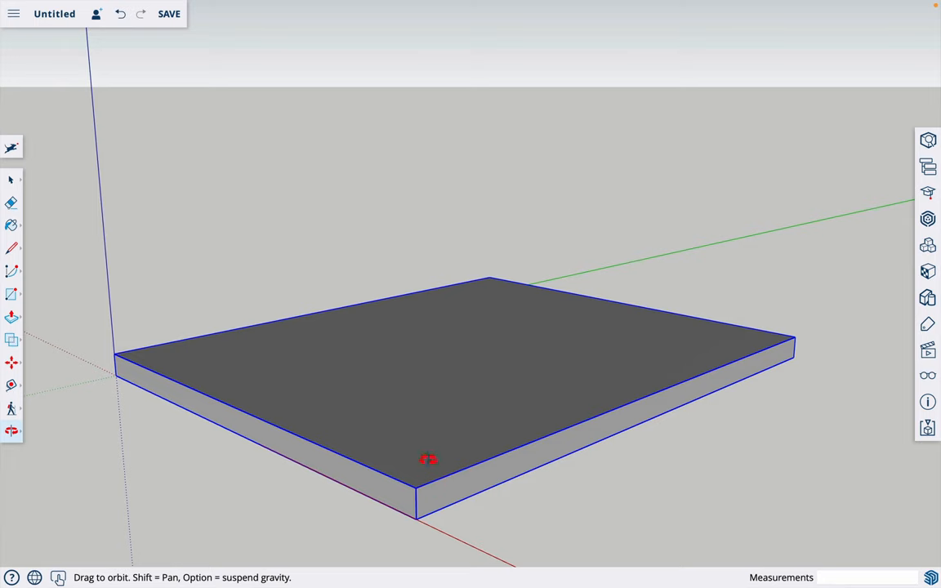
mouse_move(421, 477)
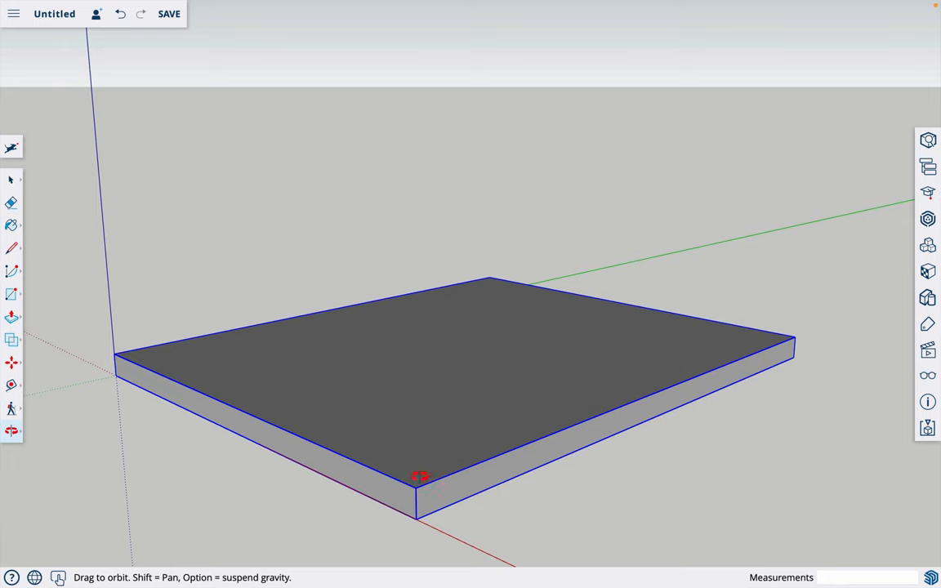
mouse_move(451, 435)
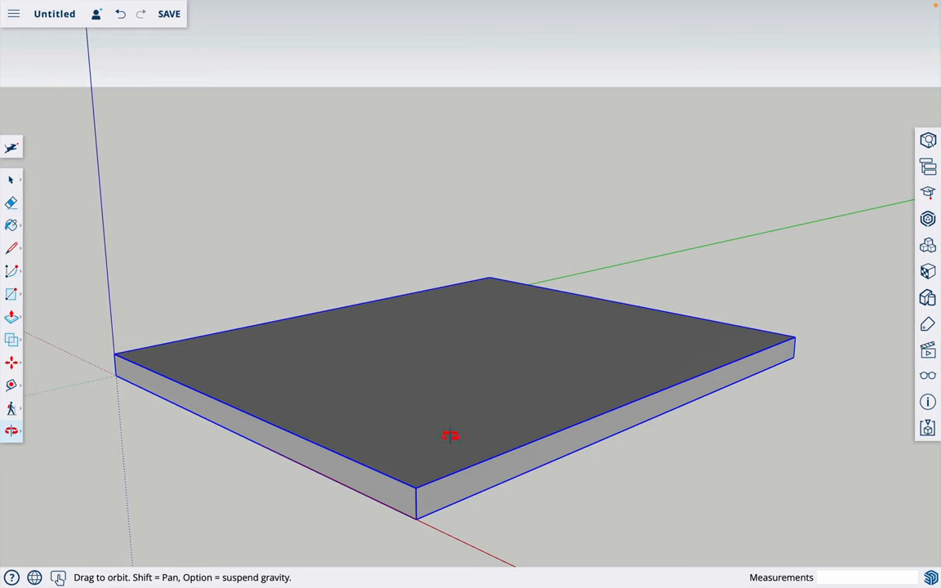
mouse_move(410, 424)
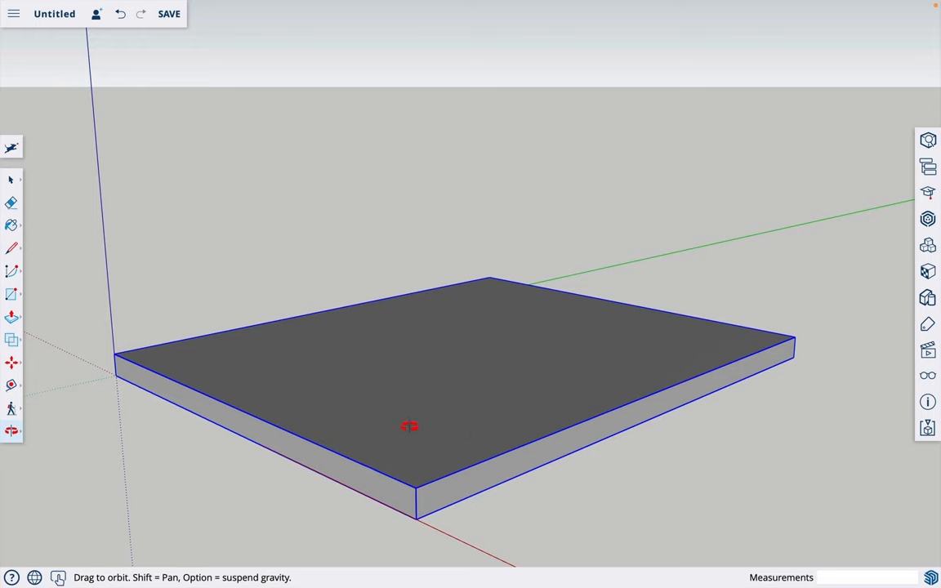
mouse_move(464, 437)
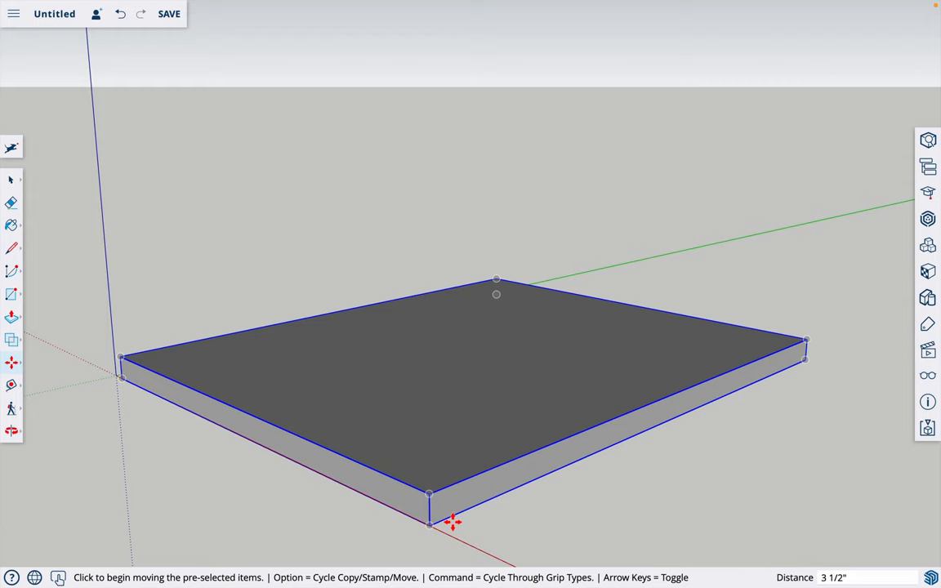
mouse_move(503, 215)
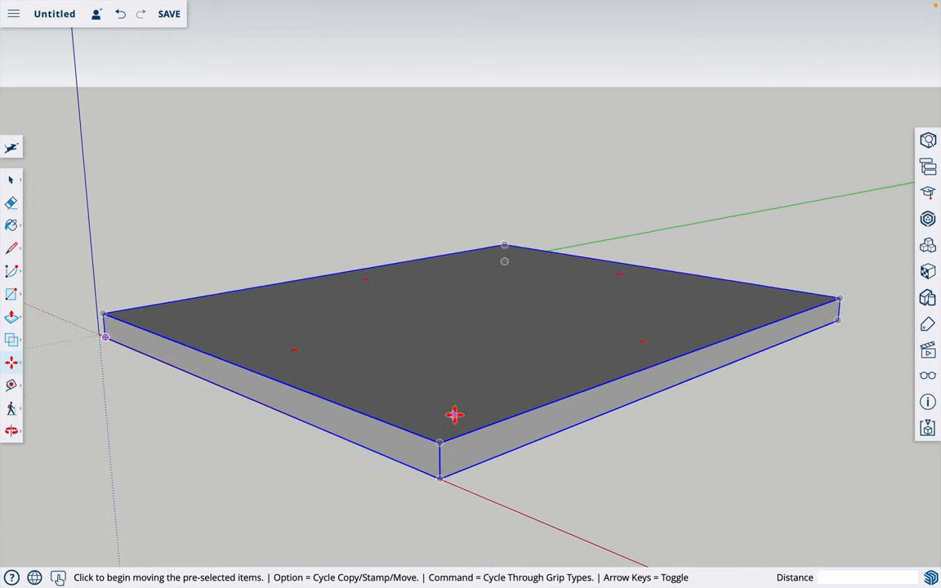
mouse_move(470, 464)
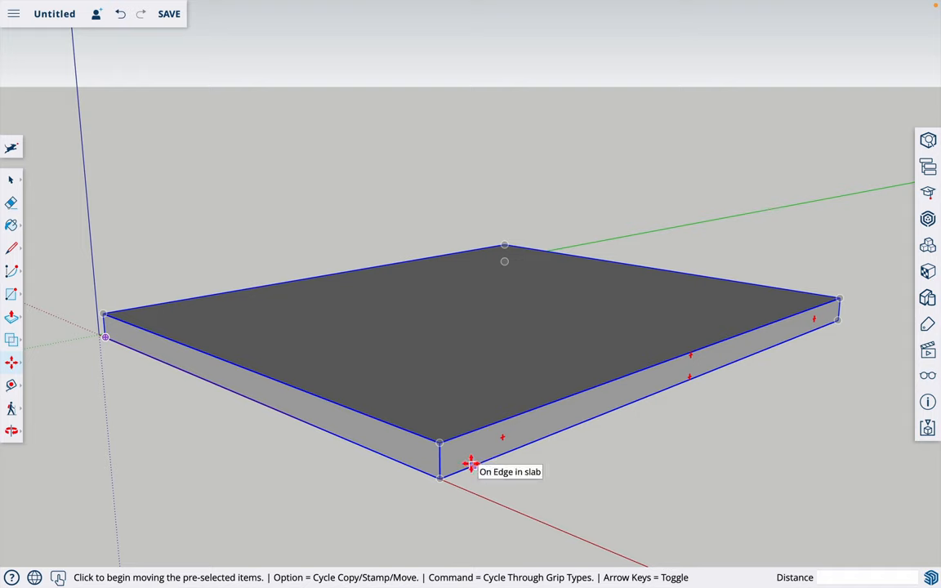
key(Escape)
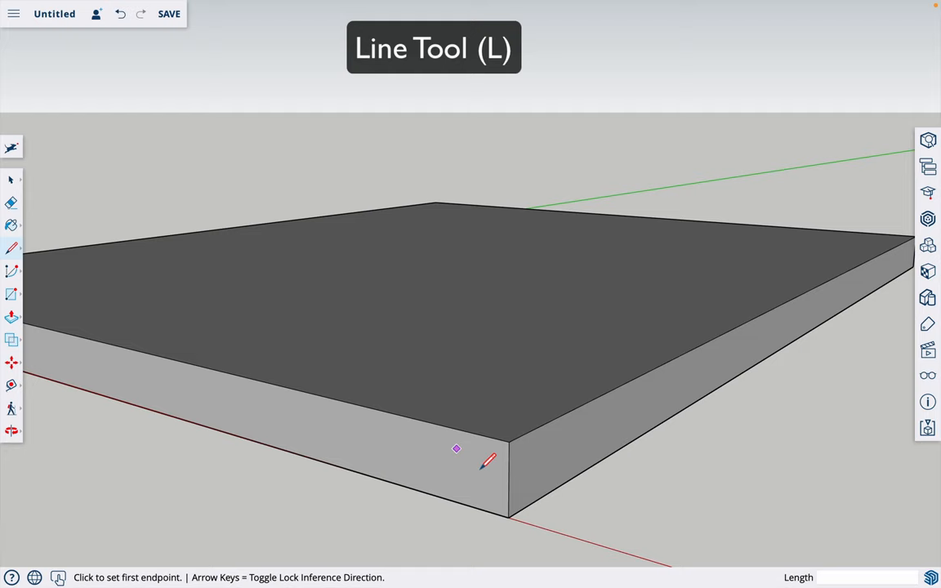
mouse_move(496, 401)
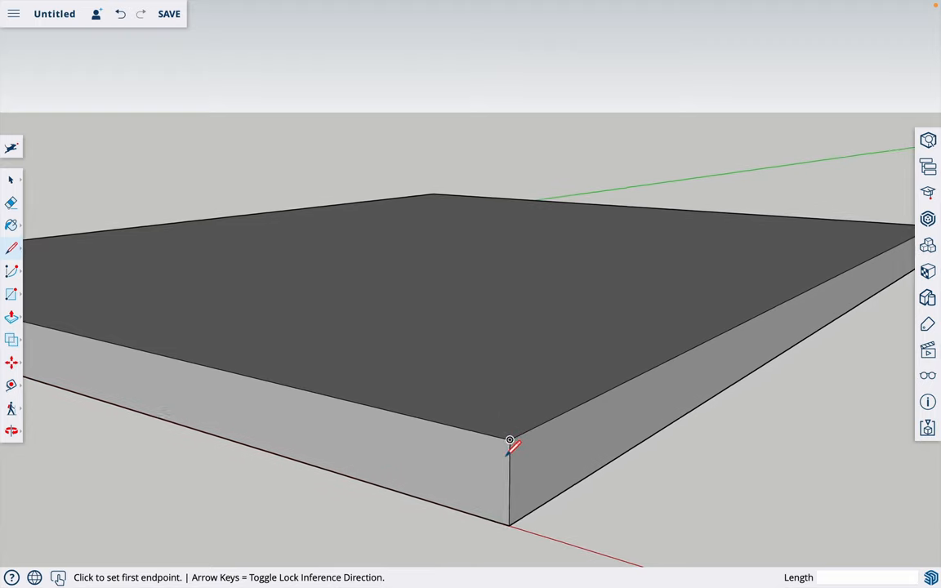
Draw the 1½ by 3½ inch stud profile standing at the slab's corner and orbit to view it.
click(510, 440)
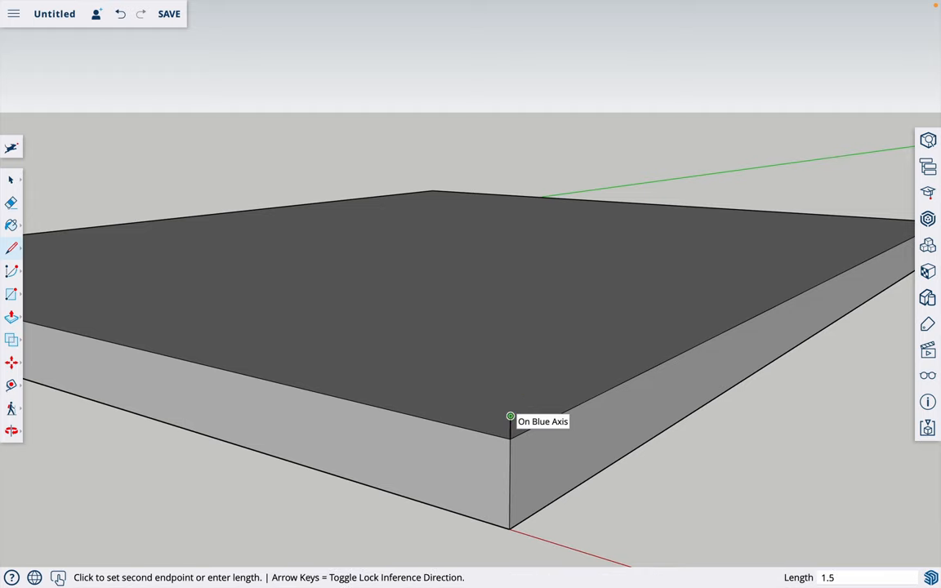
mouse_move(474, 397)
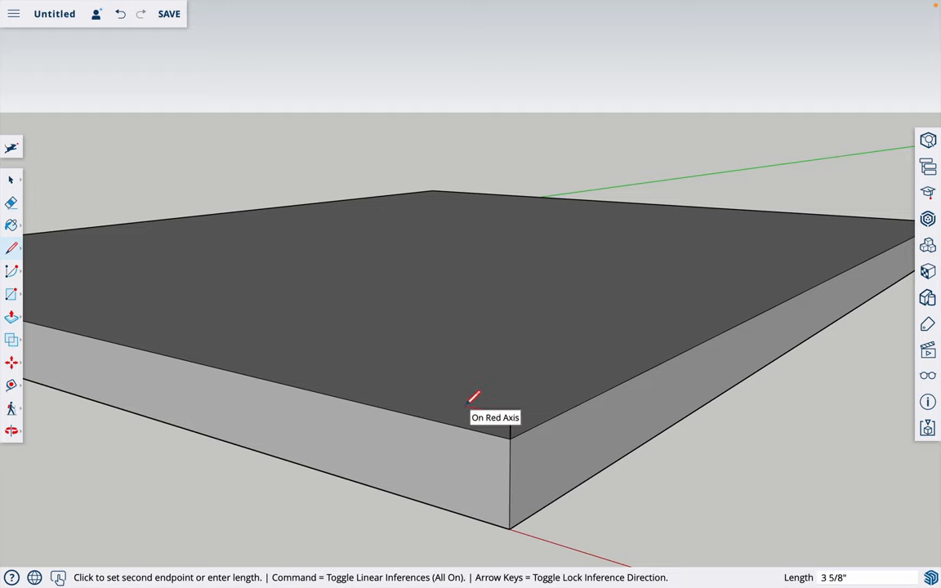
text(3.)
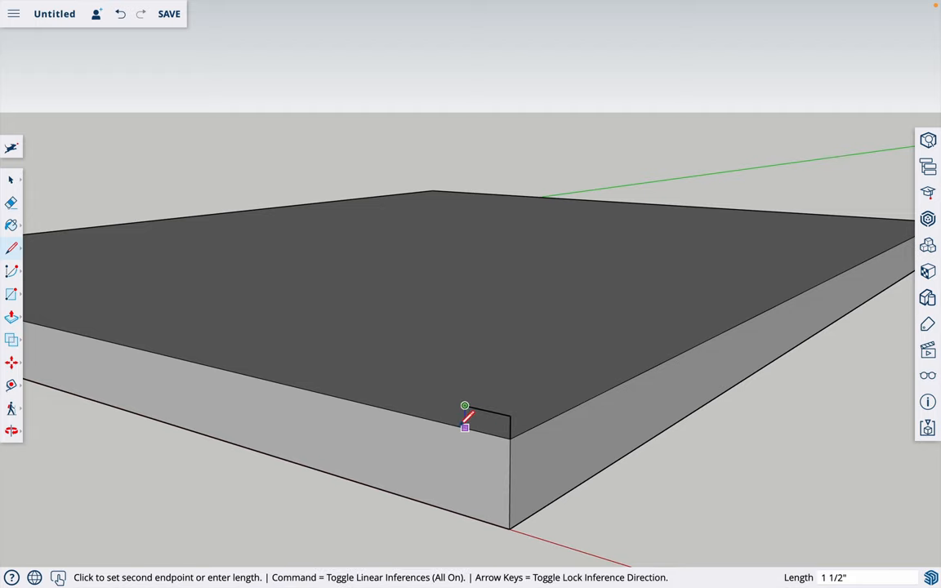
mouse_move(500, 435)
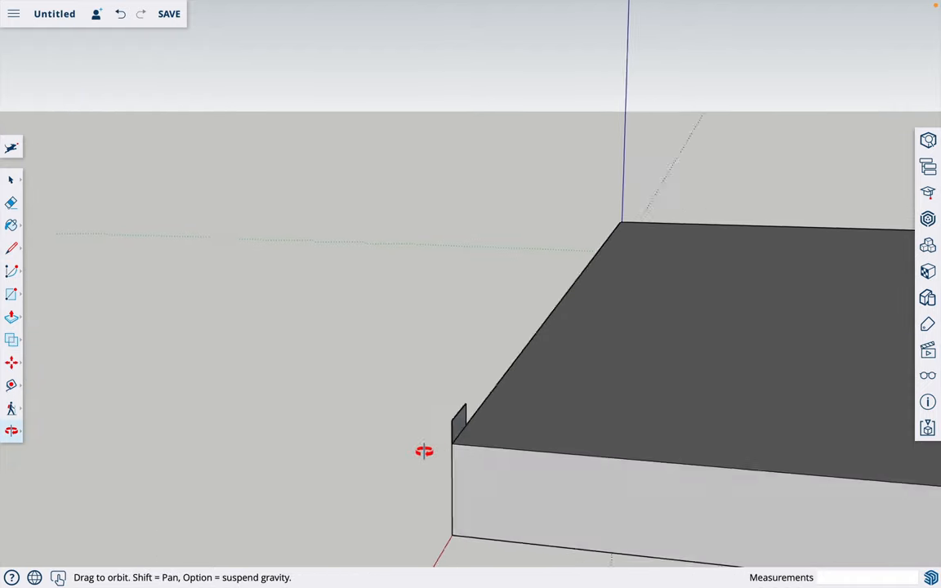
drag(425, 451, 379, 448)
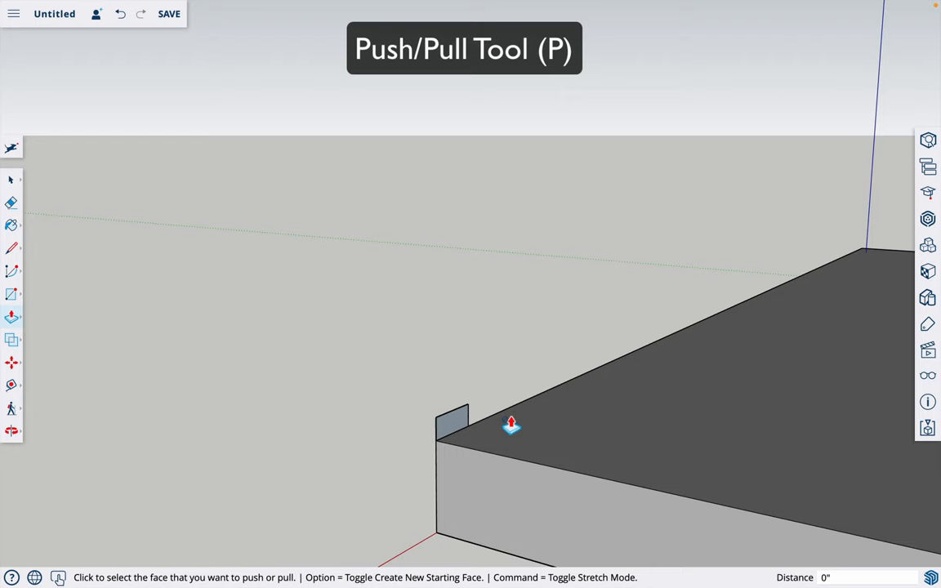
mouse_move(499, 406)
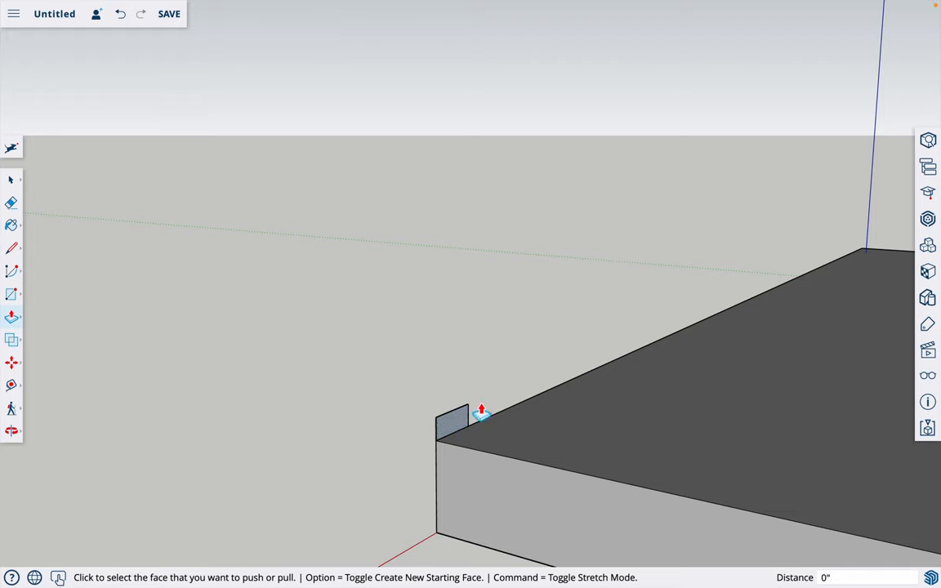
mouse_move(516, 361)
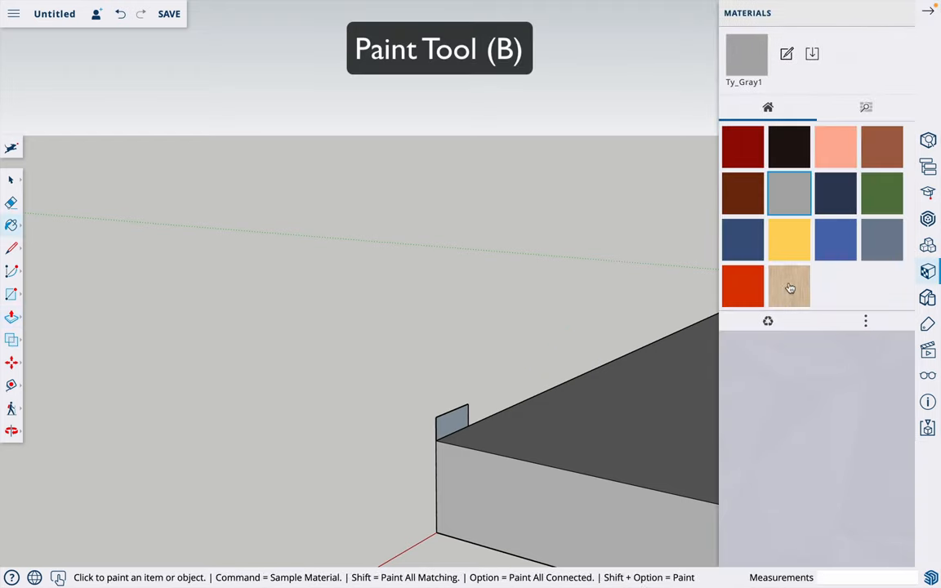
mouse_move(806, 163)
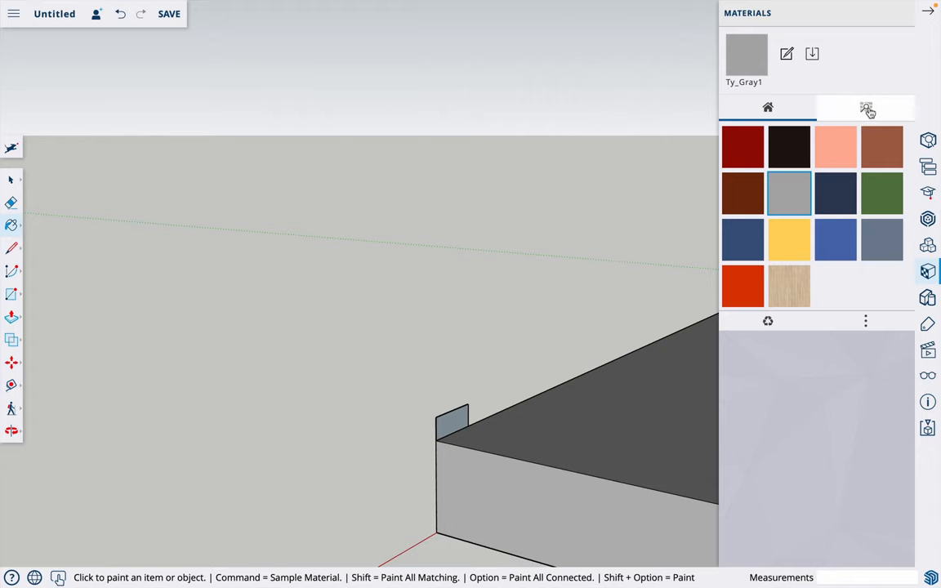
Apply the tan Synthetic Surfaces material to the small profile face.
click(866, 108)
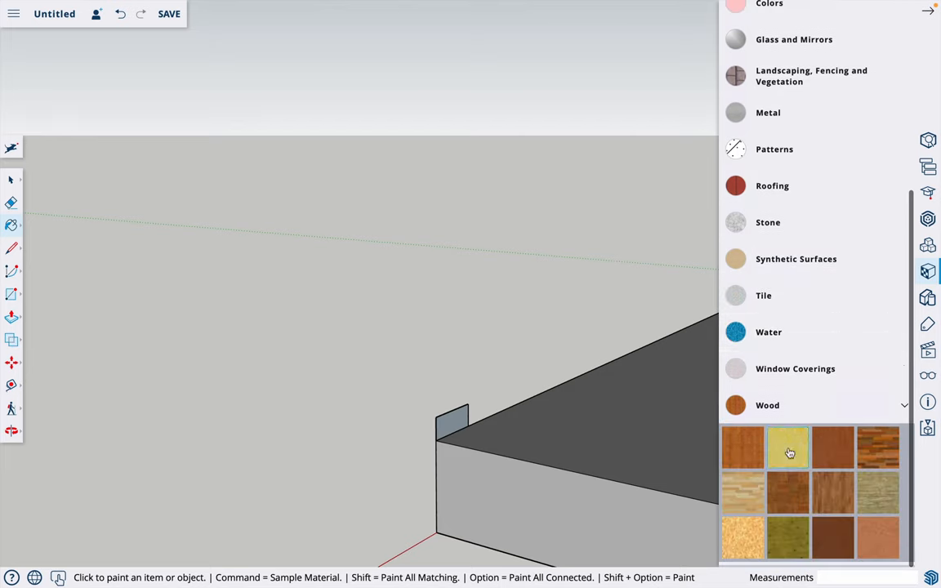
scroll(down, 3)
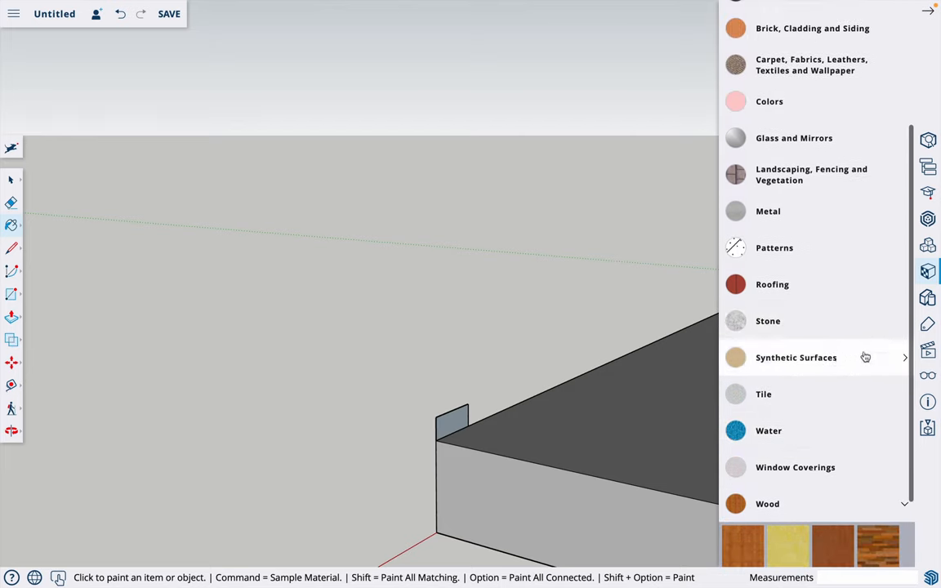
click(796, 356)
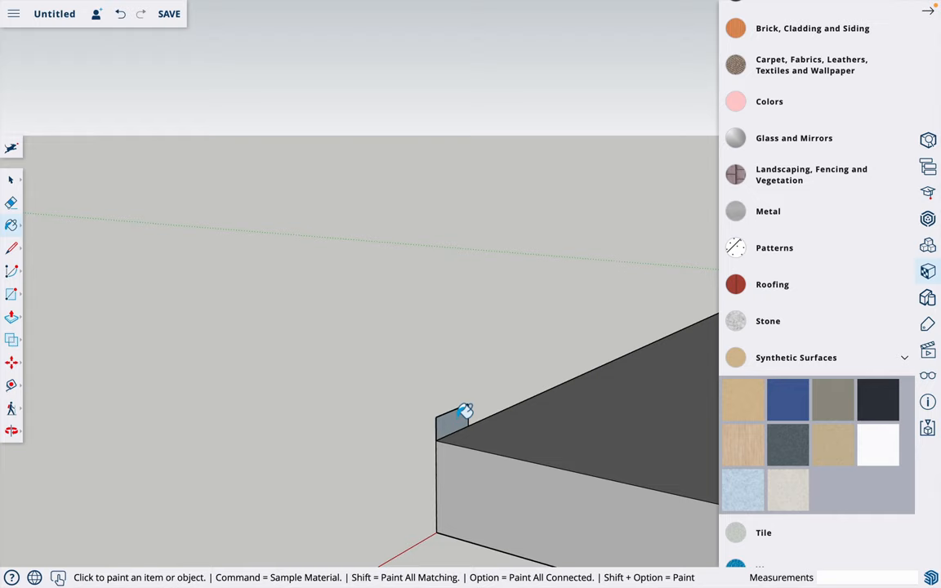
click(450, 421)
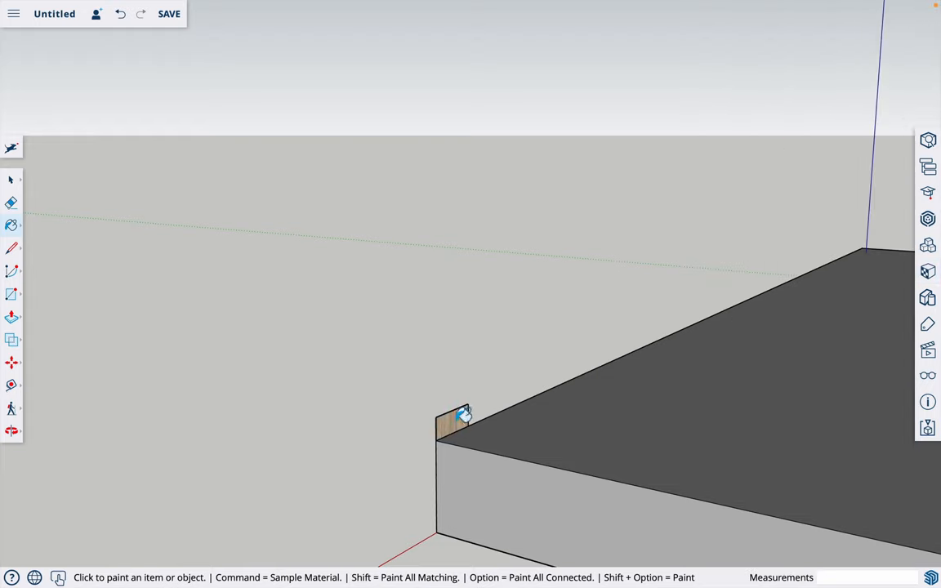
key(p)
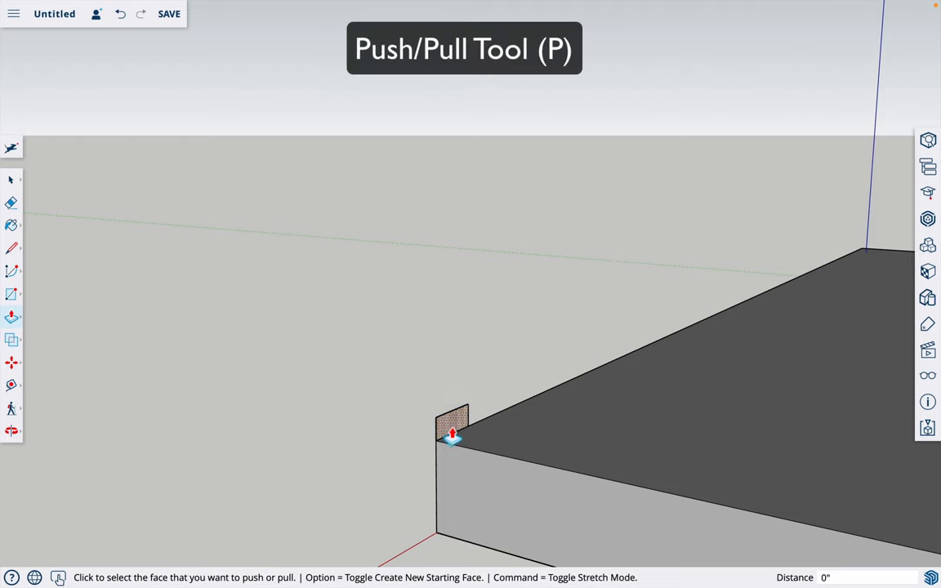
Pull the wood profile along the slab's edge into a full-length board and inspect it.
drag(451, 433, 543, 447)
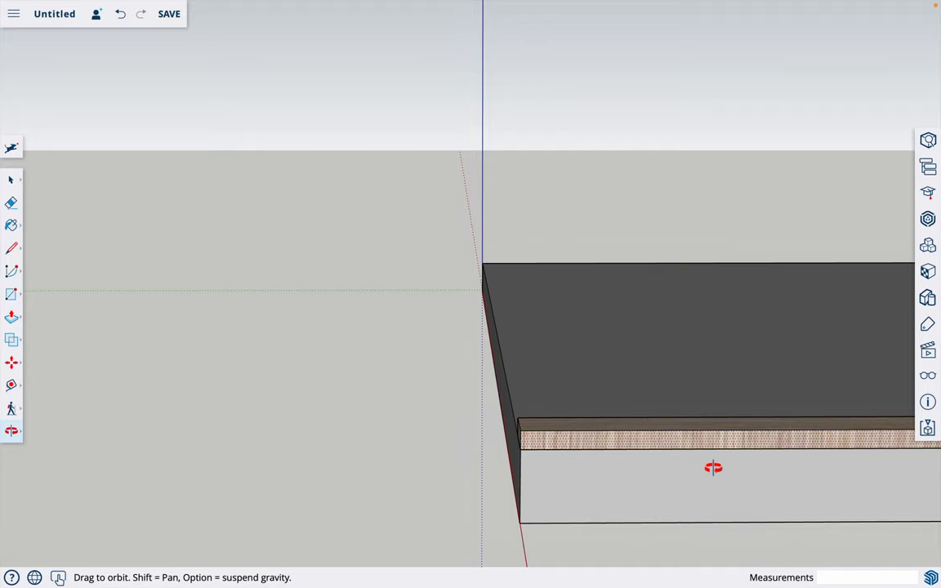
drag(714, 467, 774, 342)
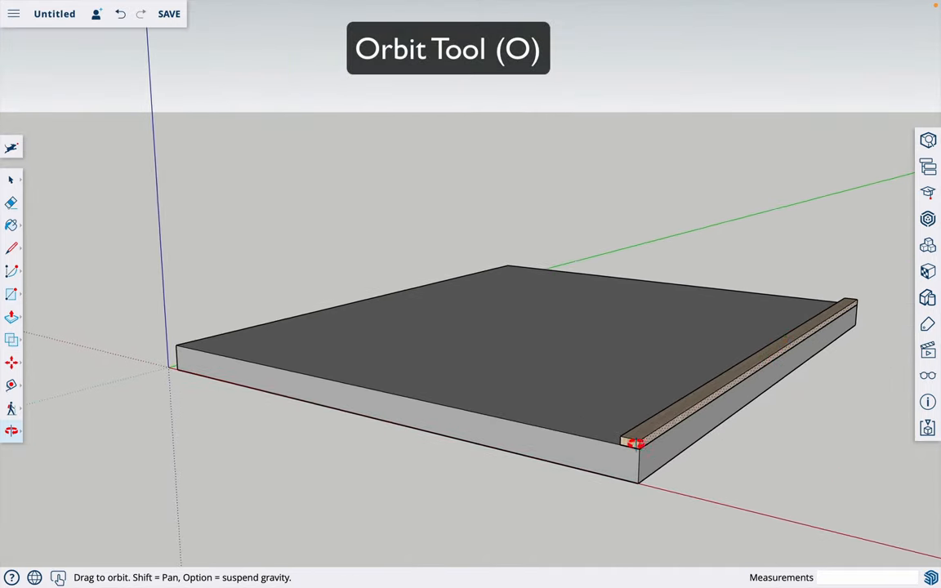
drag(638, 444, 650, 434)
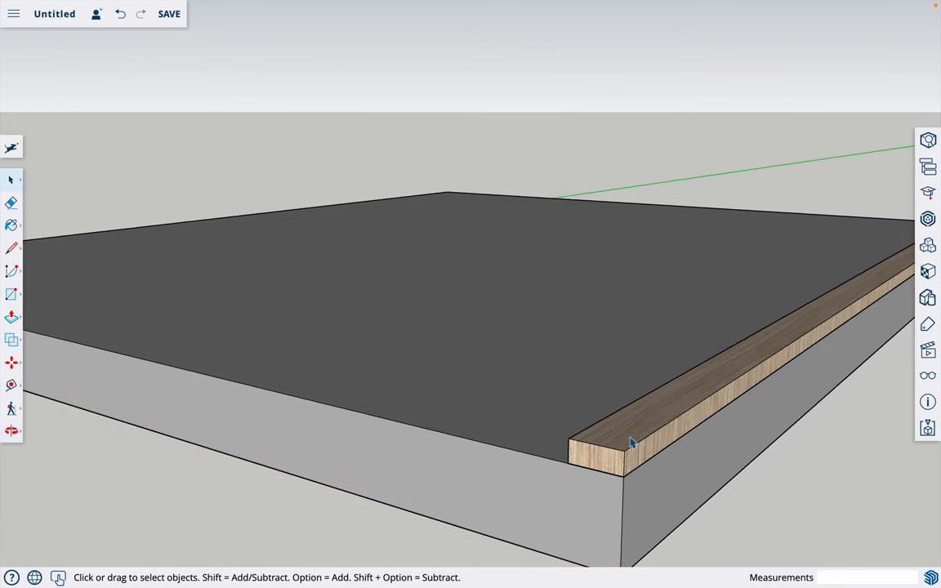
Make the wood board a component named 'bottom/top plate'.
click(633, 441)
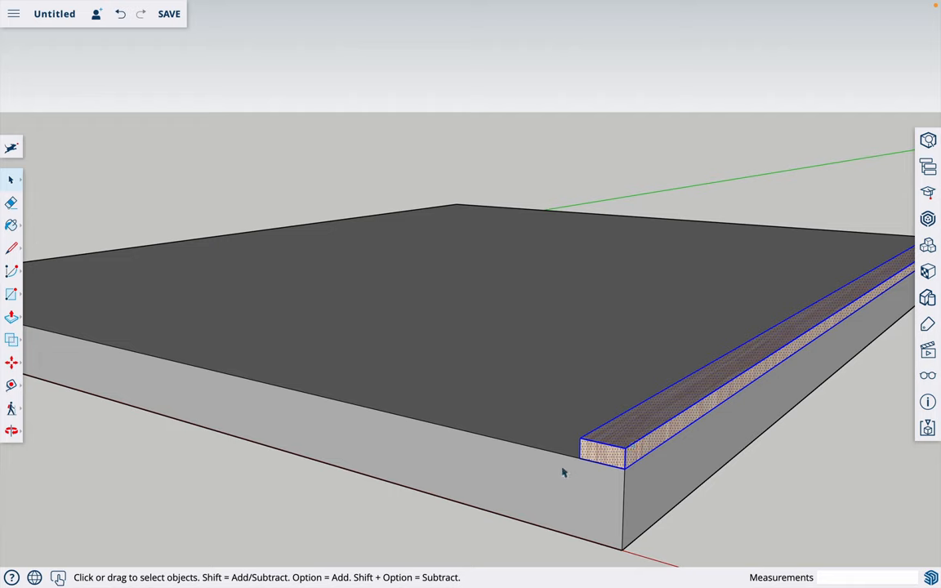
mouse_move(618, 461)
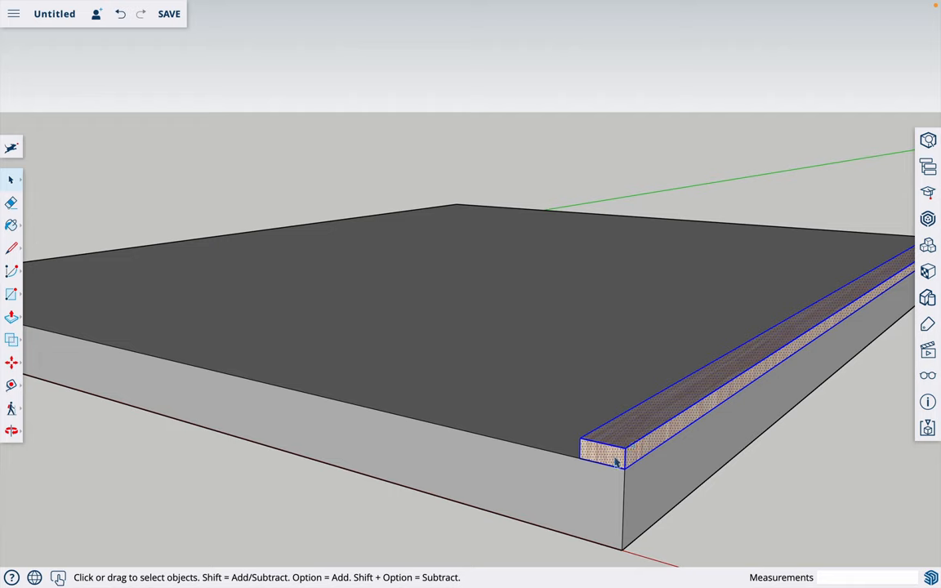
mouse_move(650, 426)
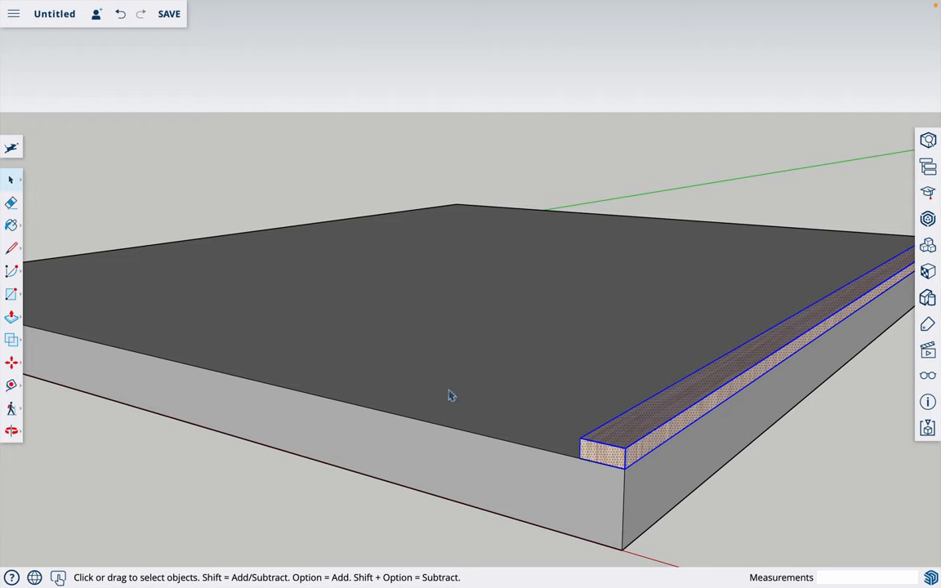
mouse_move(732, 503)
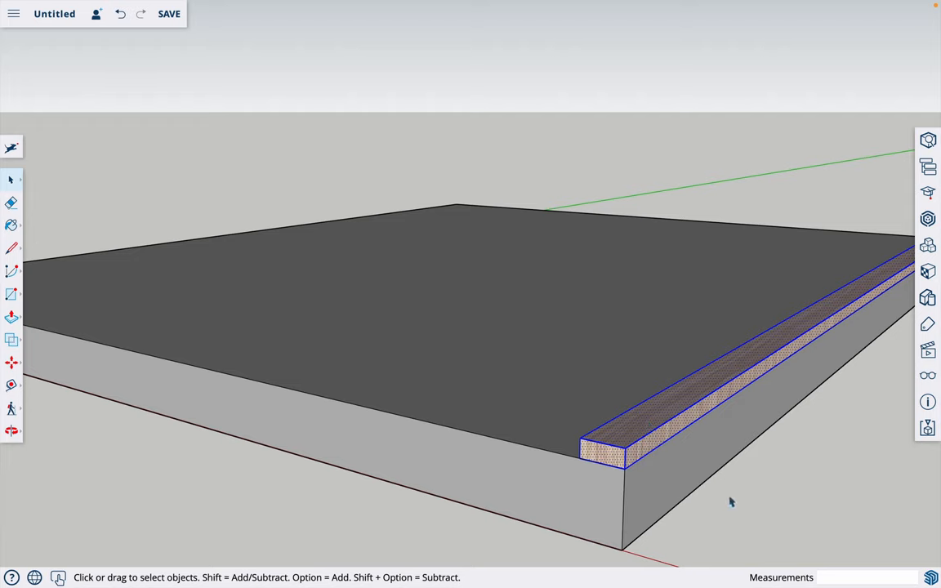
mouse_move(711, 516)
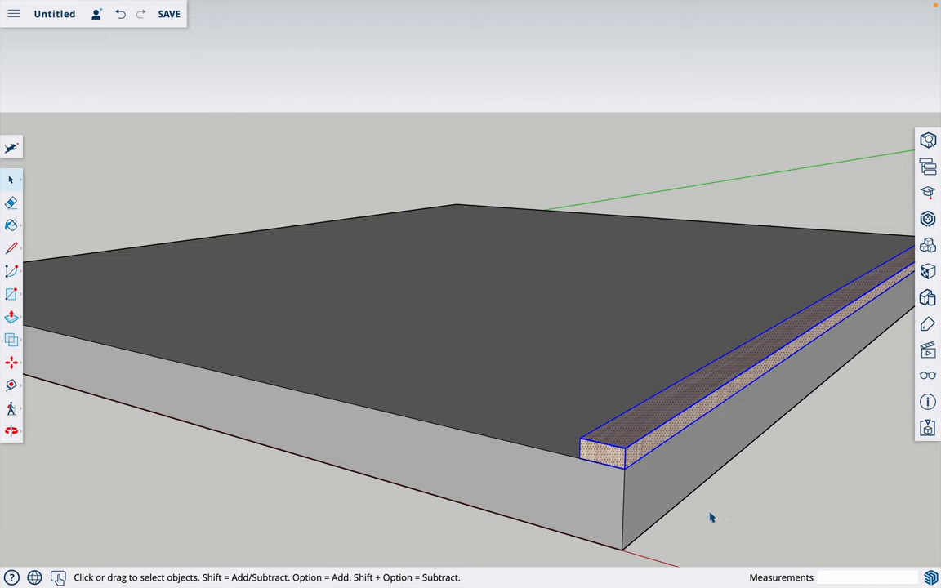
mouse_move(630, 444)
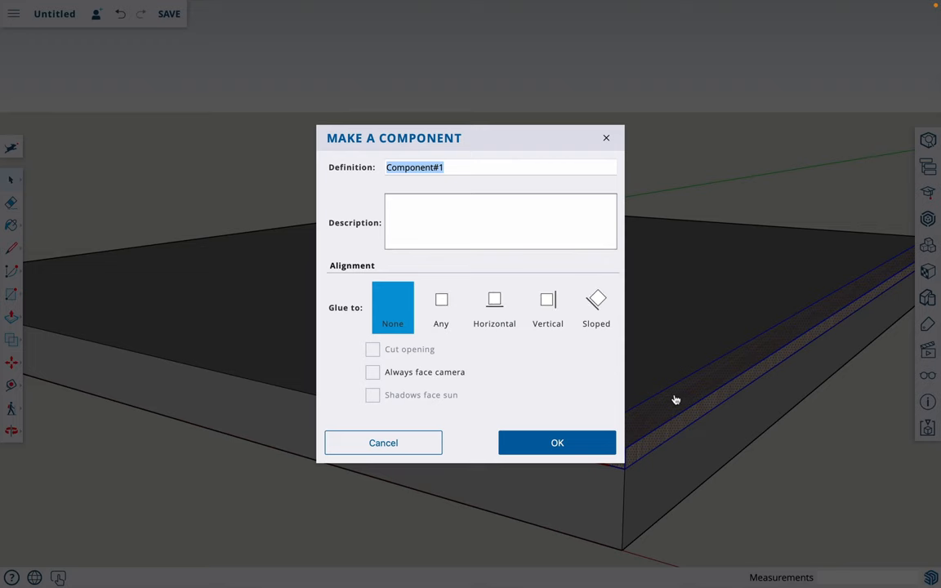
text(botto)
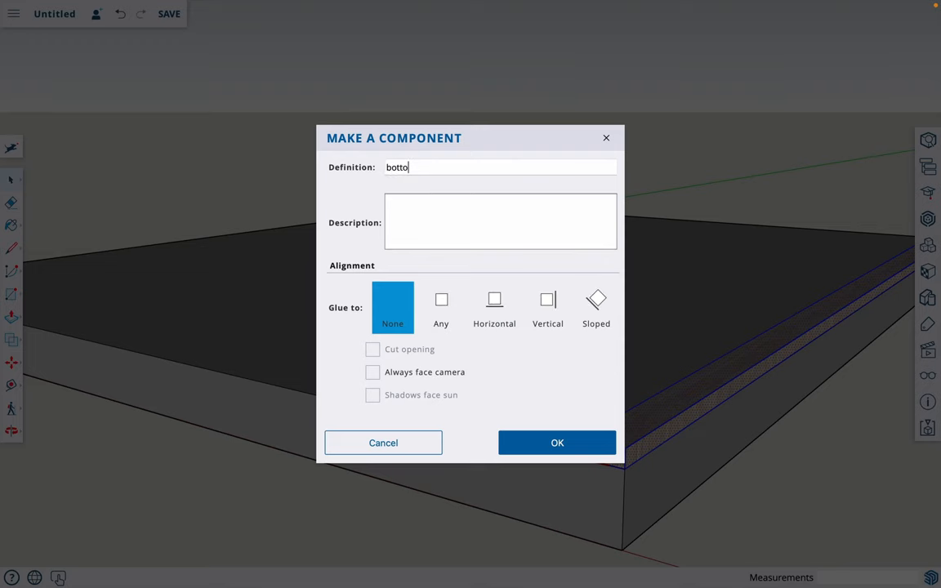
text(m)
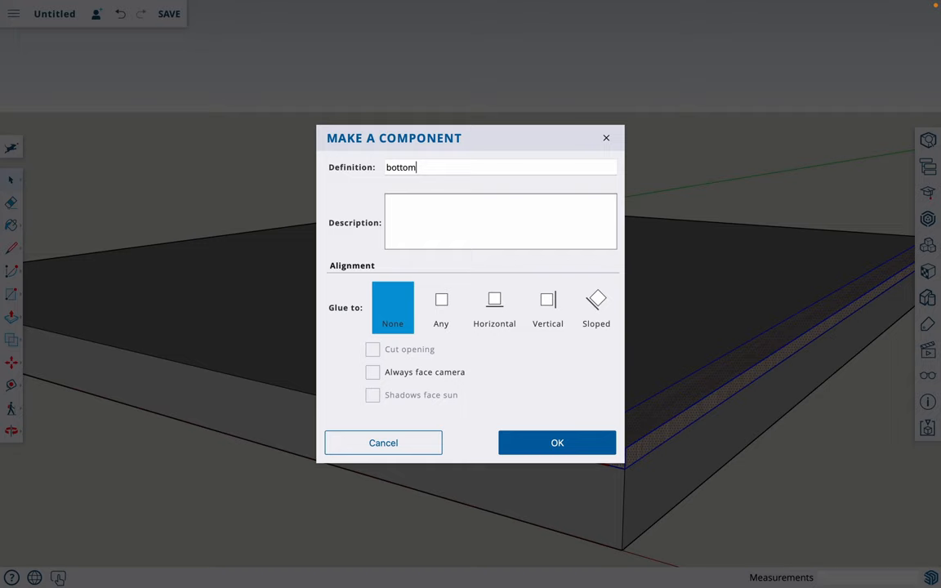
text(/top)
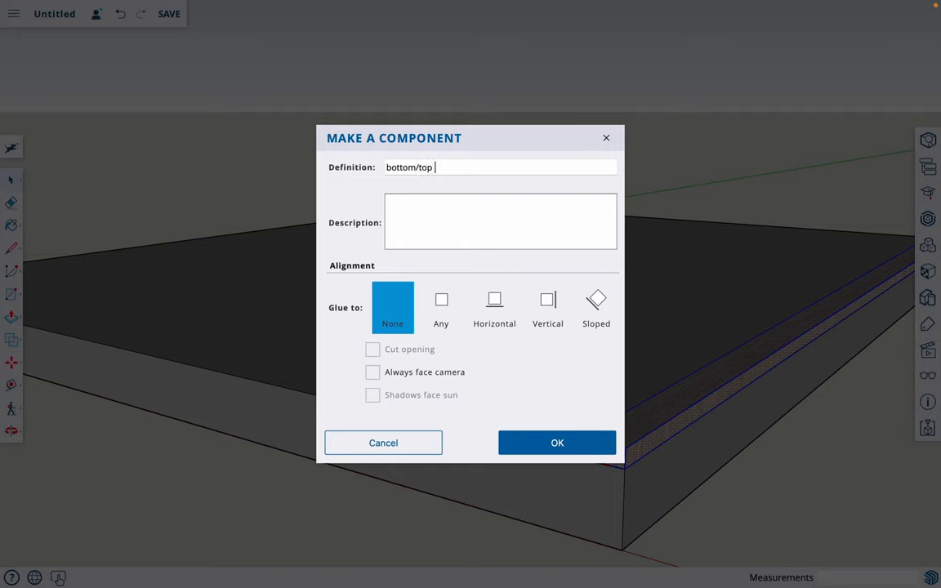
text(plate)
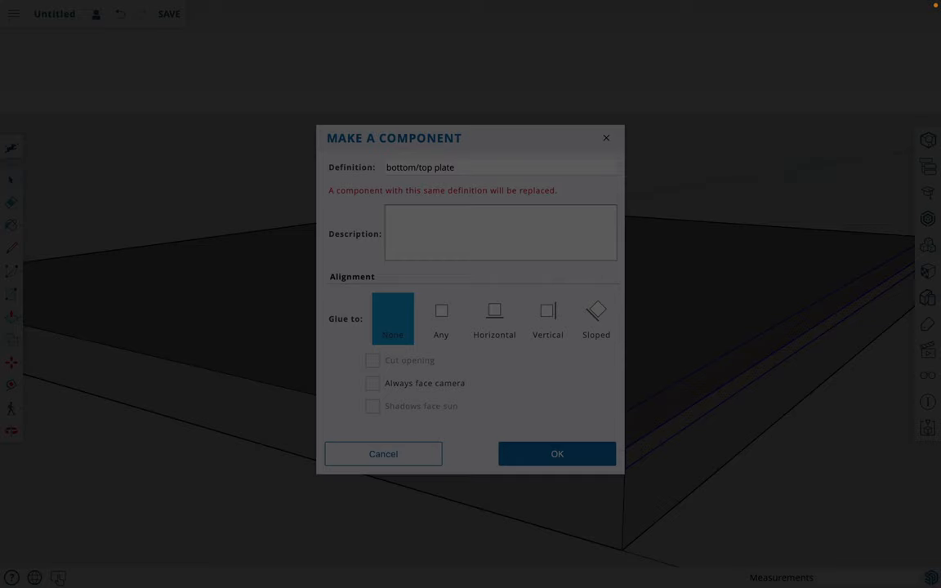
click(557, 454)
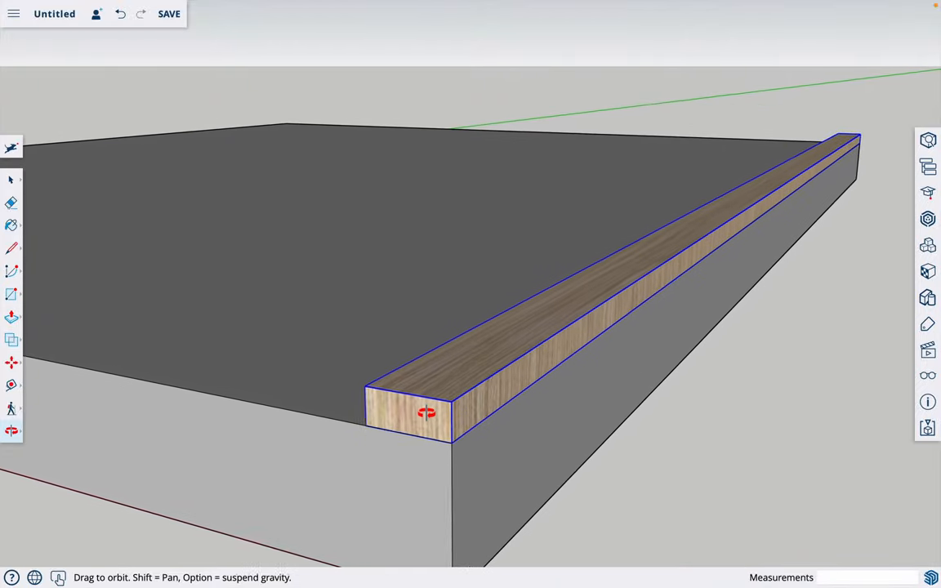
Start a line from the plate's end corner across its top face for the stud square.
key(l)
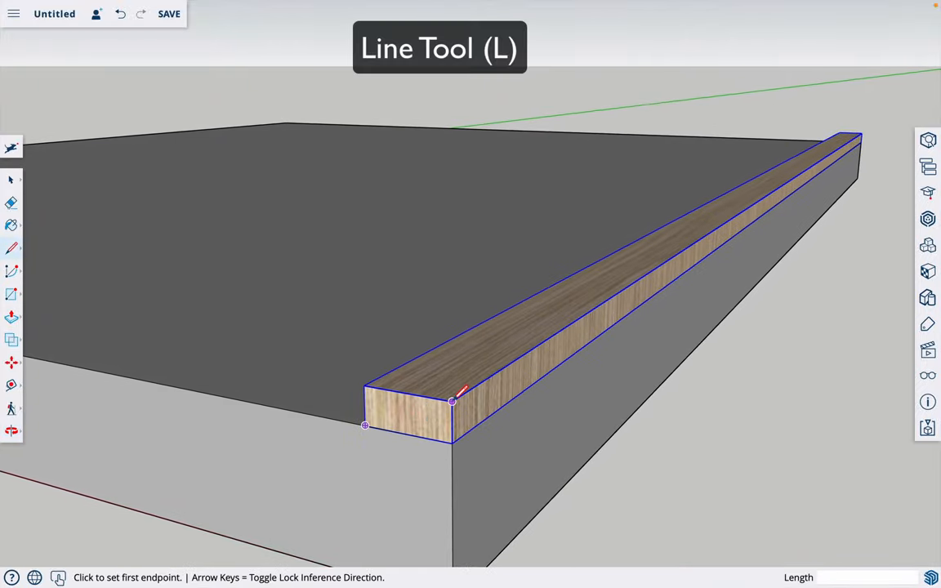
click(452, 402)
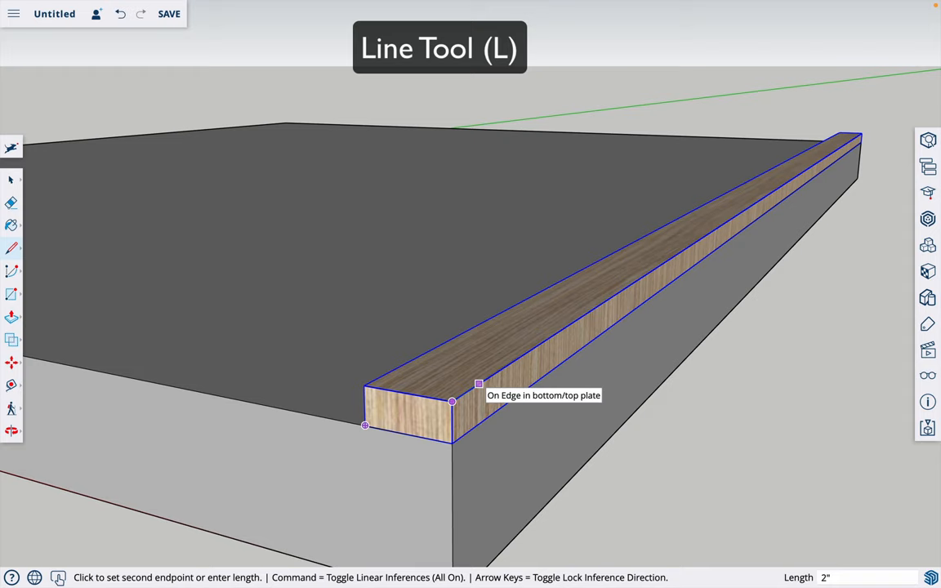
mouse_move(408, 376)
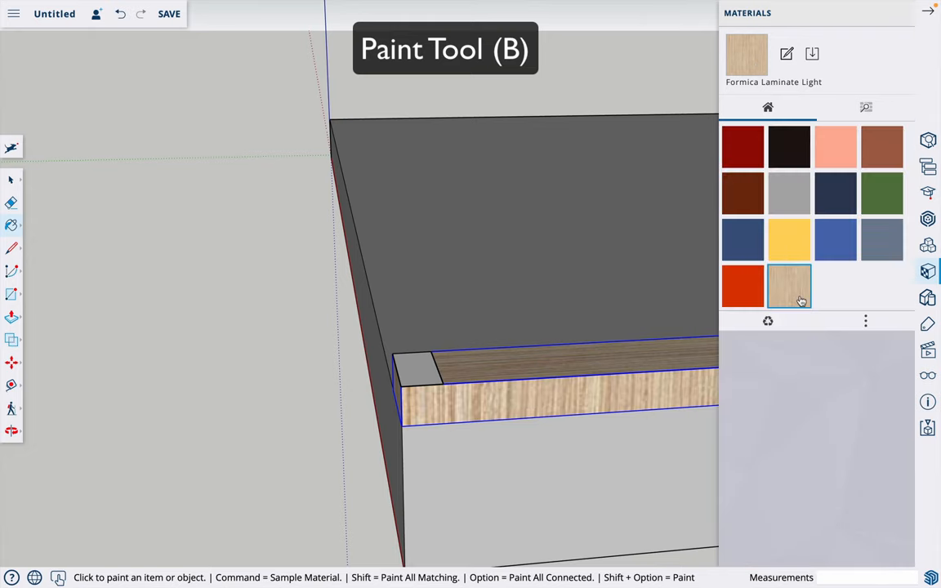
Paint the square with Formica Laminate Light and check the raised stud from another side.
click(418, 368)
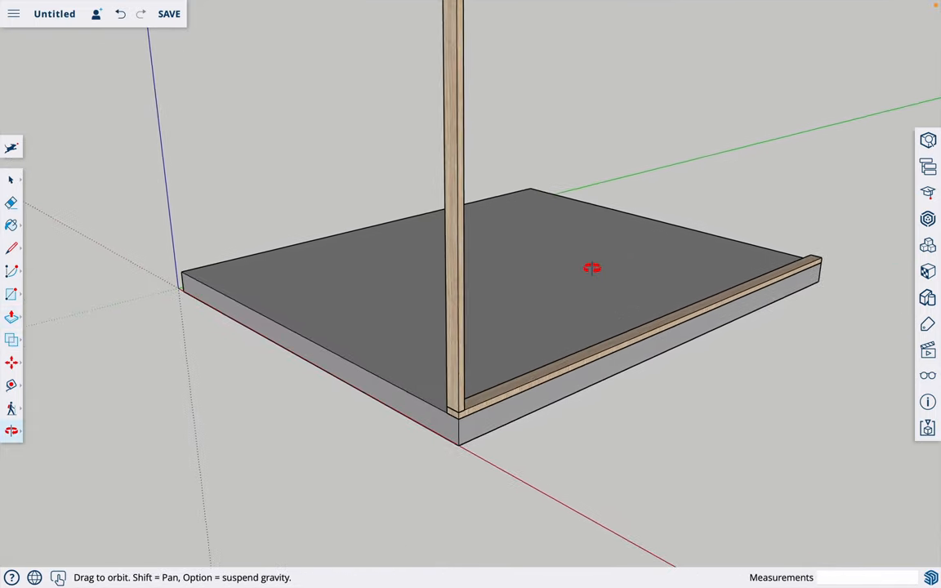
drag(593, 268, 408, 366)
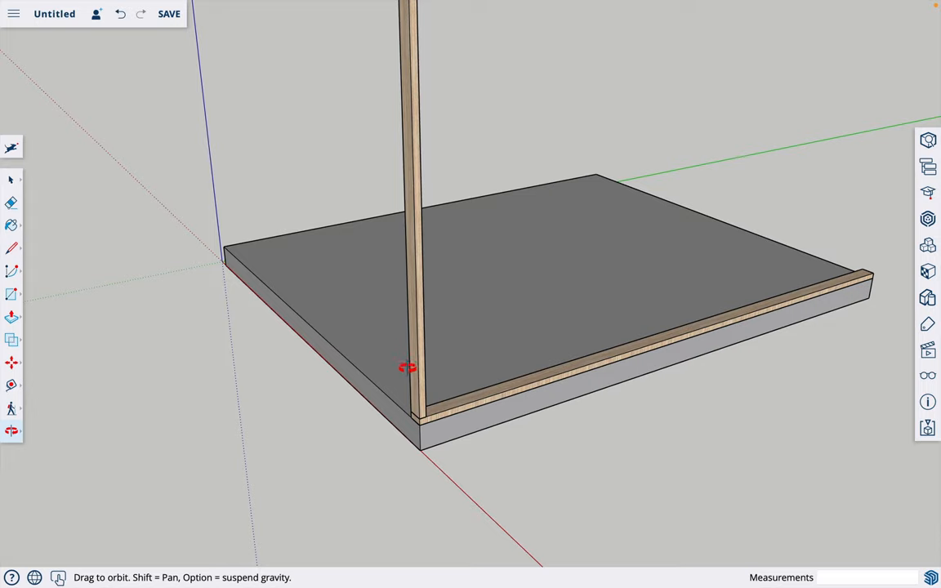
mouse_move(454, 376)
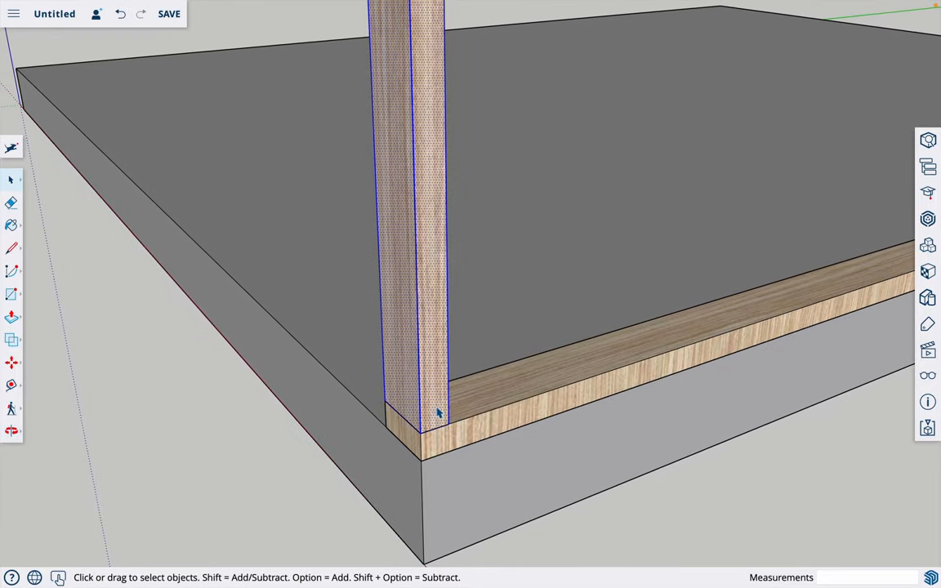
Turn the upright into a component named 'stud' via Make Component.
right_click(438, 412)
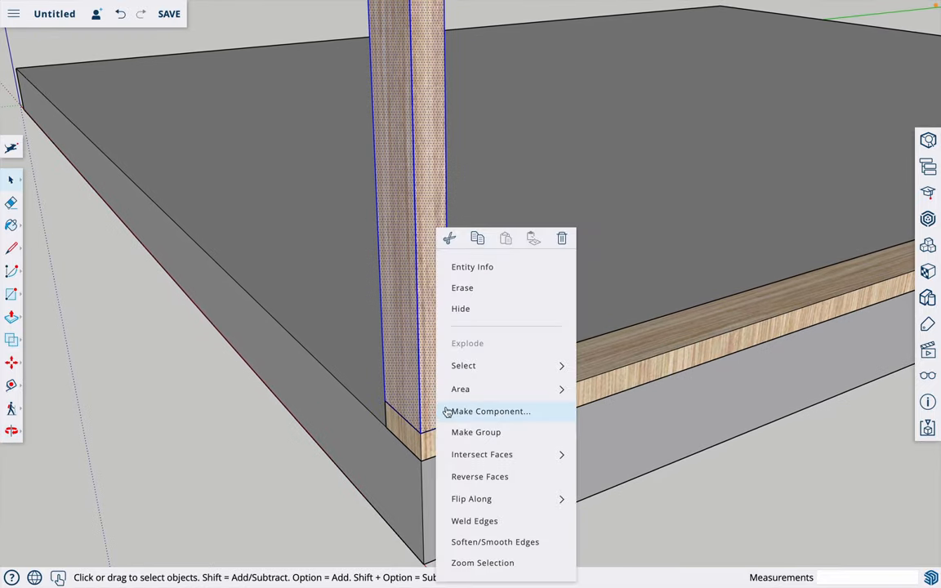
click(490, 411)
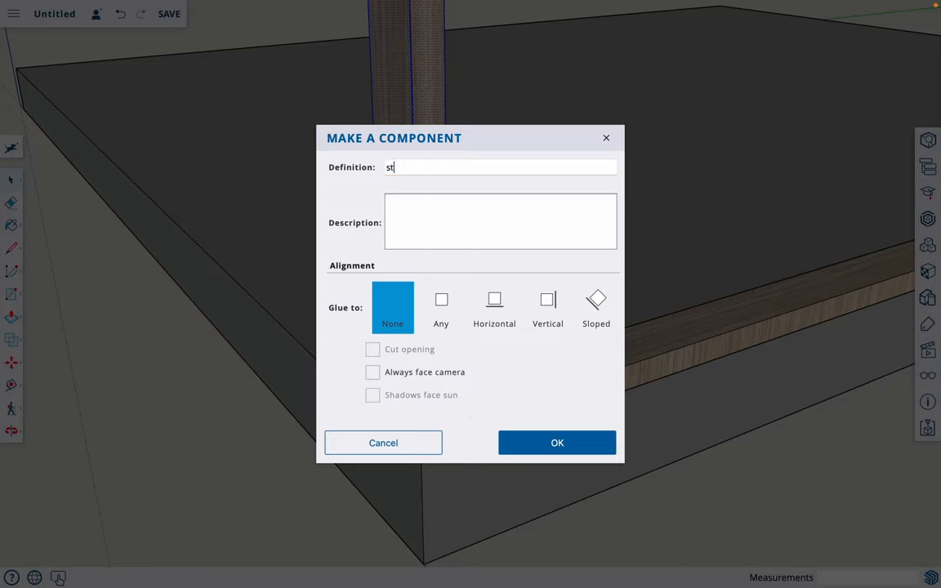
click(557, 442)
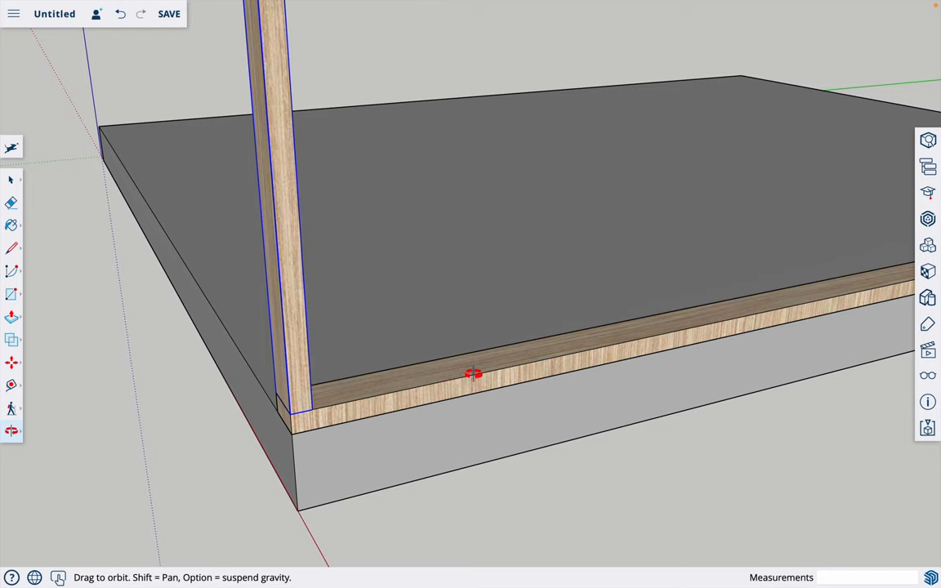
mouse_move(418, 385)
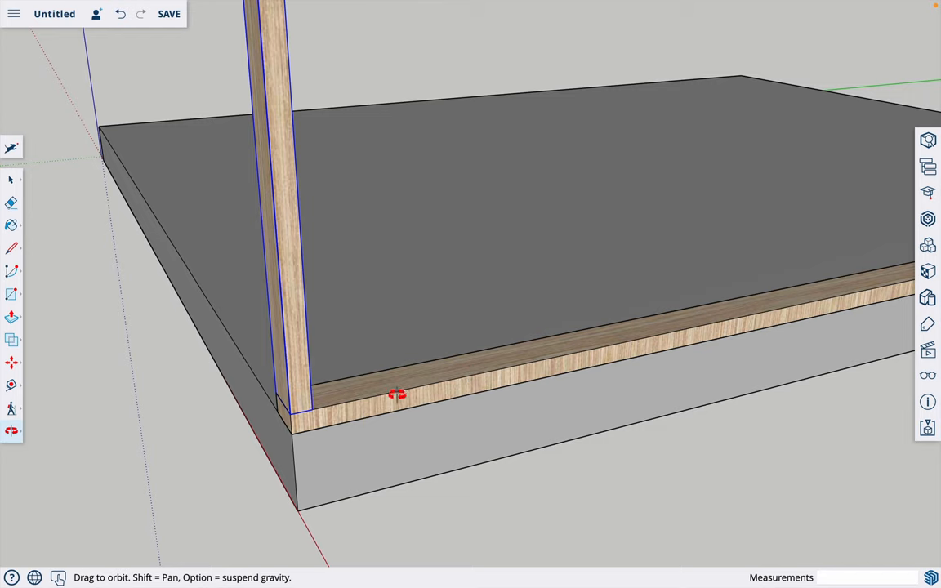
mouse_move(410, 412)
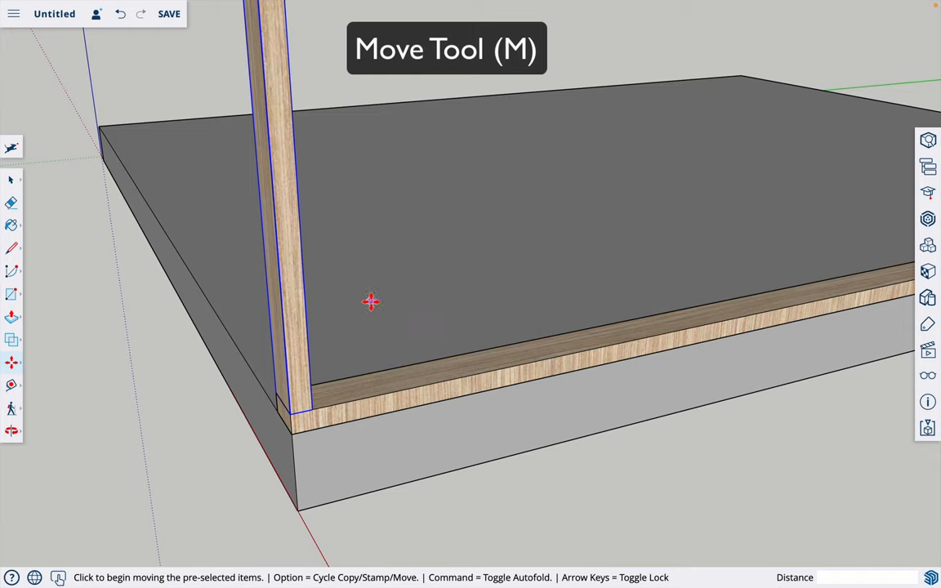
mouse_move(374, 302)
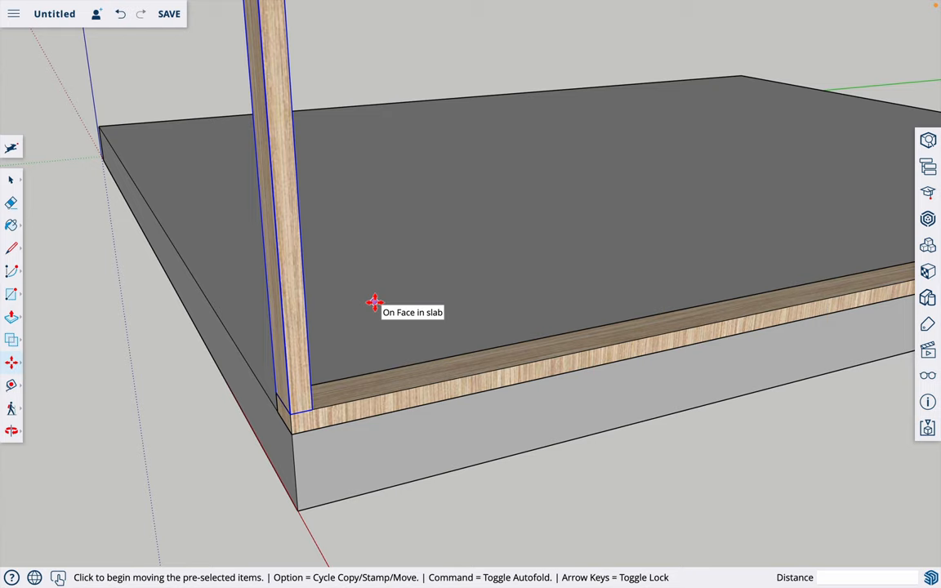
Toggle the Move tool into copy mode for the selected stud.
key(Alt)
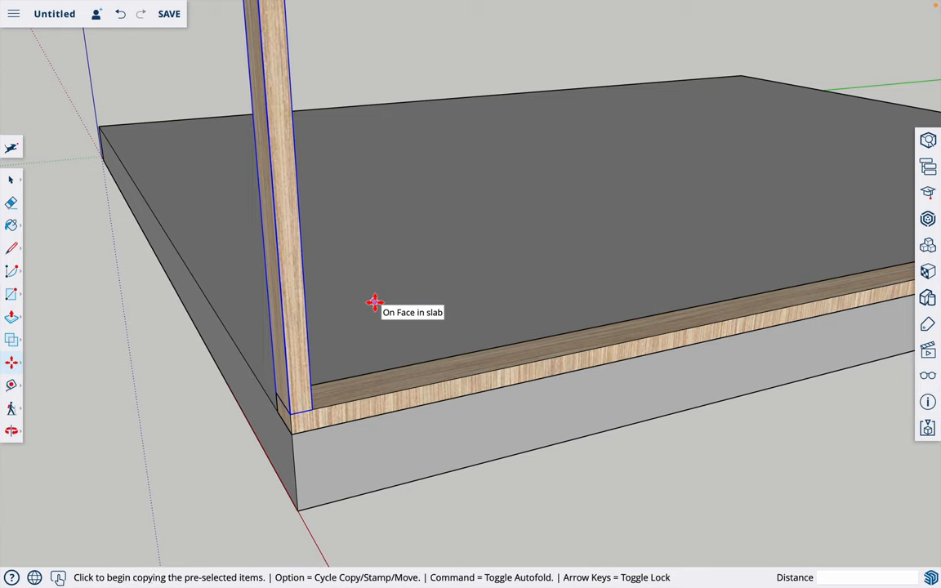
mouse_move(379, 286)
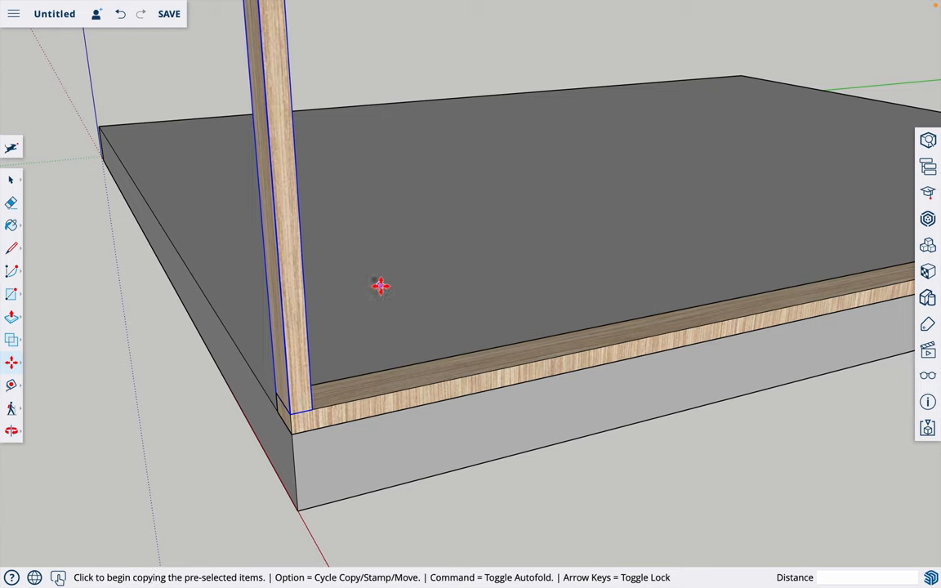
mouse_move(351, 347)
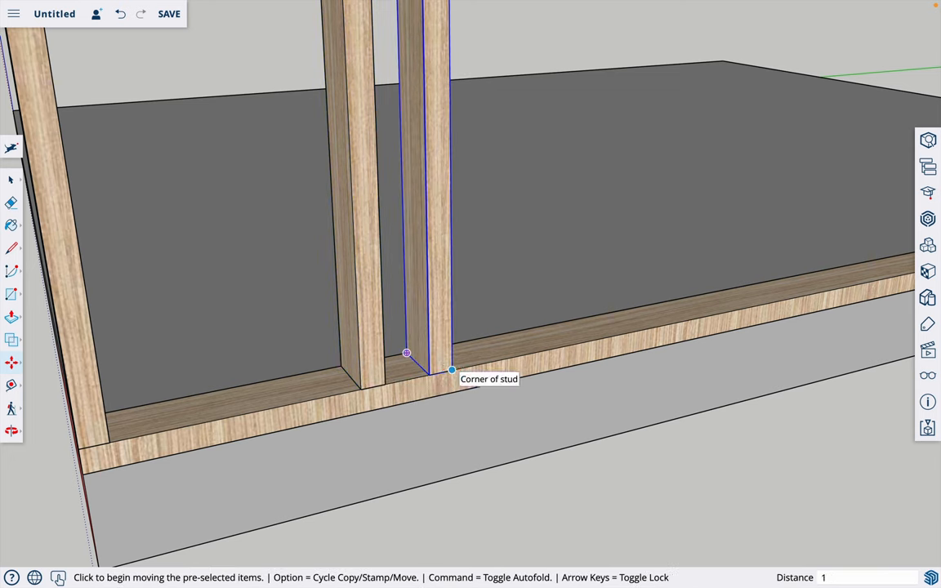
Copy the stud at 16-inch spacing along the plate, starting from the plate's midpoint.
text(16)
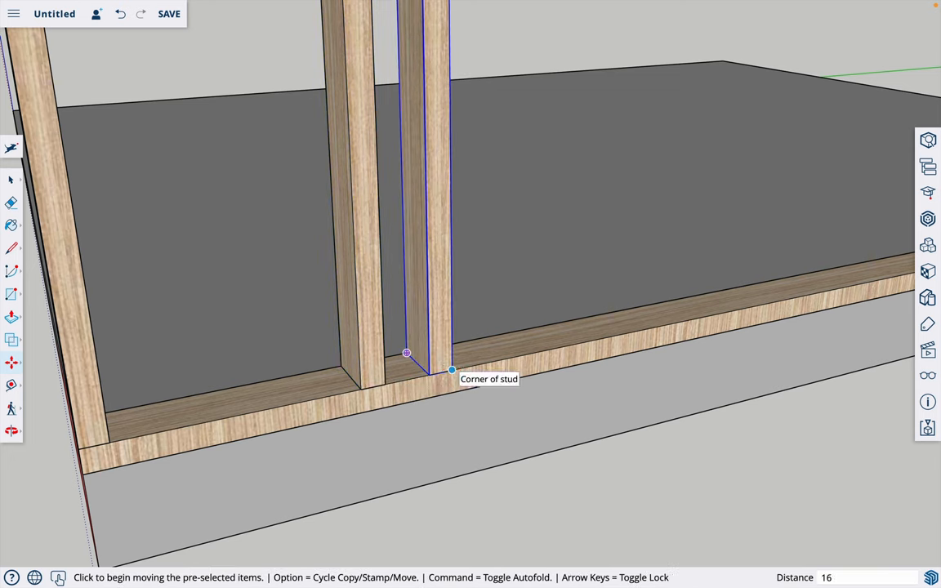
drag(407, 353, 597, 336)
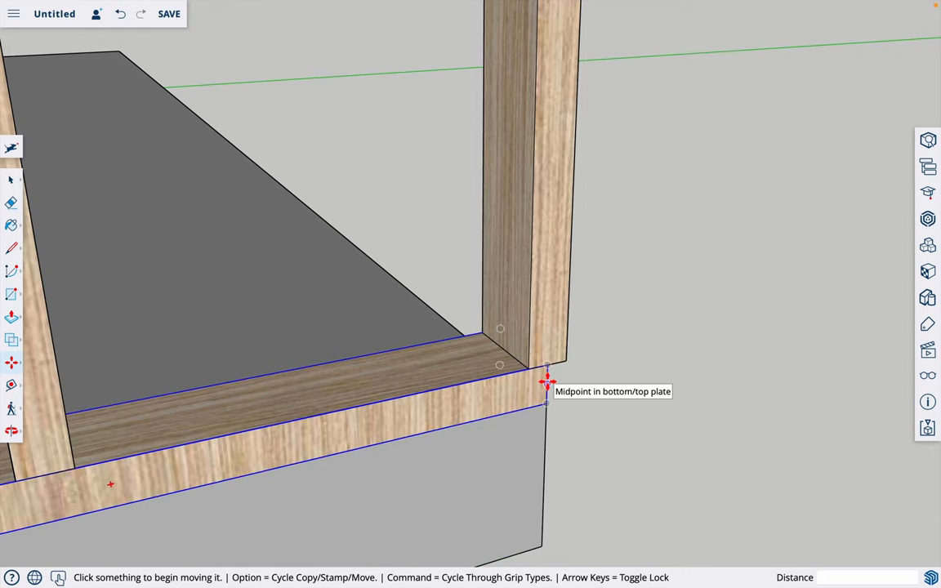
click(547, 384)
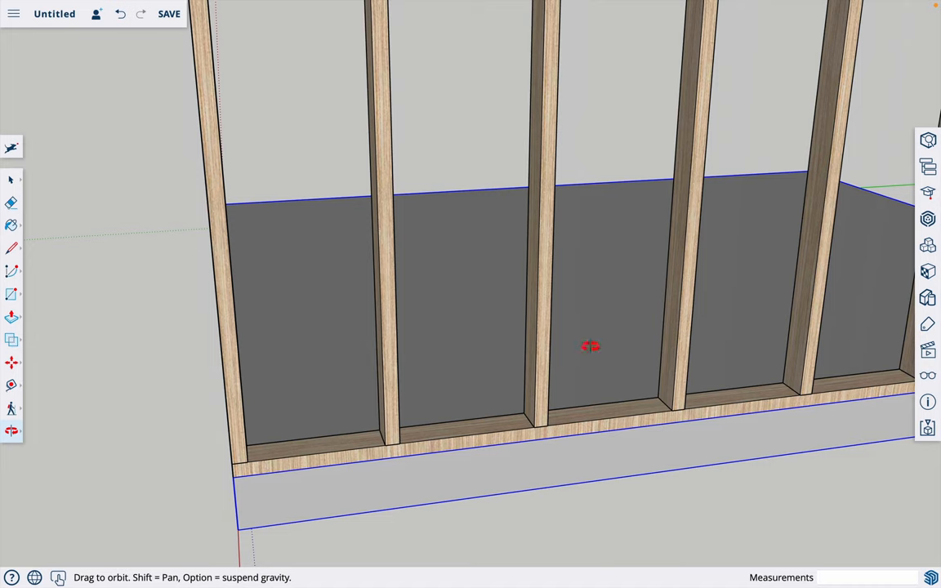
mouse_move(369, 405)
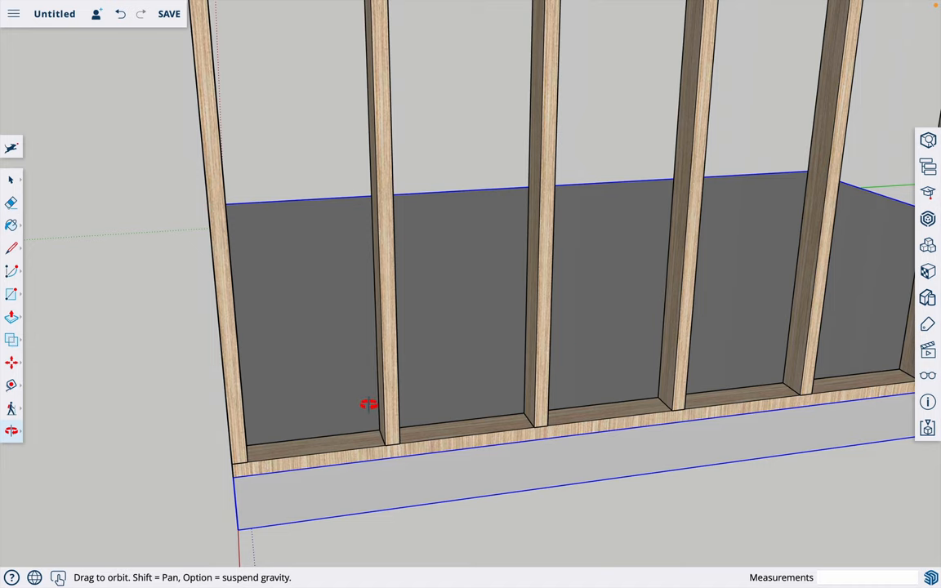
mouse_move(416, 361)
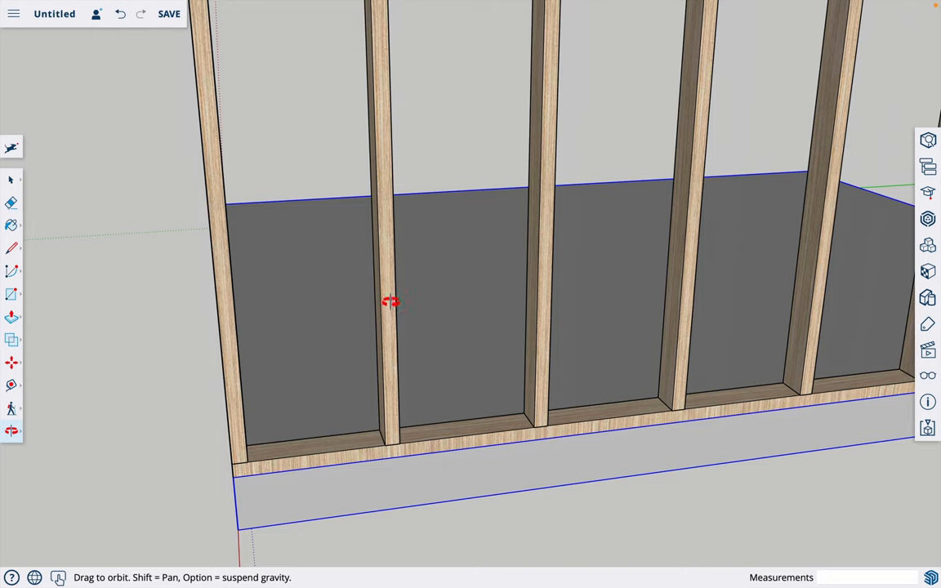
mouse_move(549, 270)
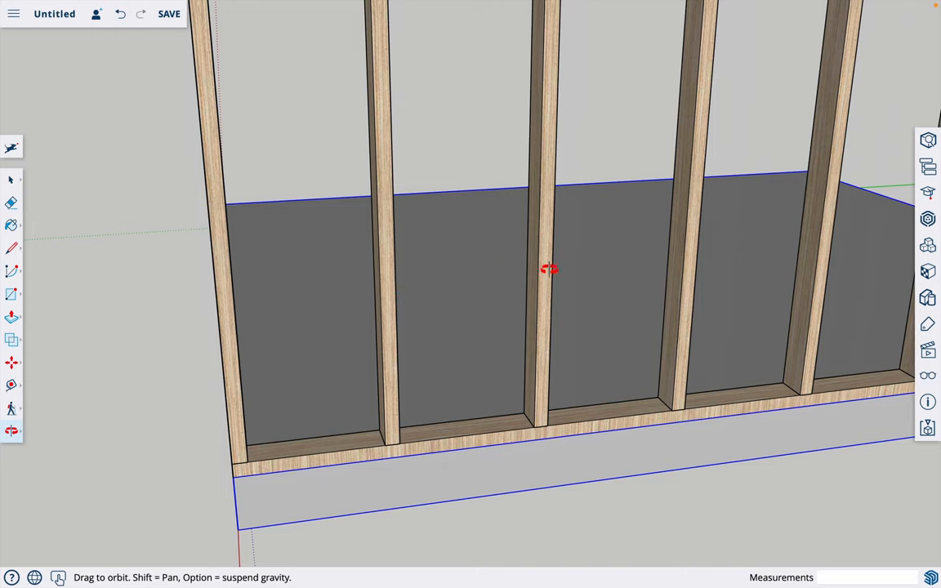
mouse_move(477, 325)
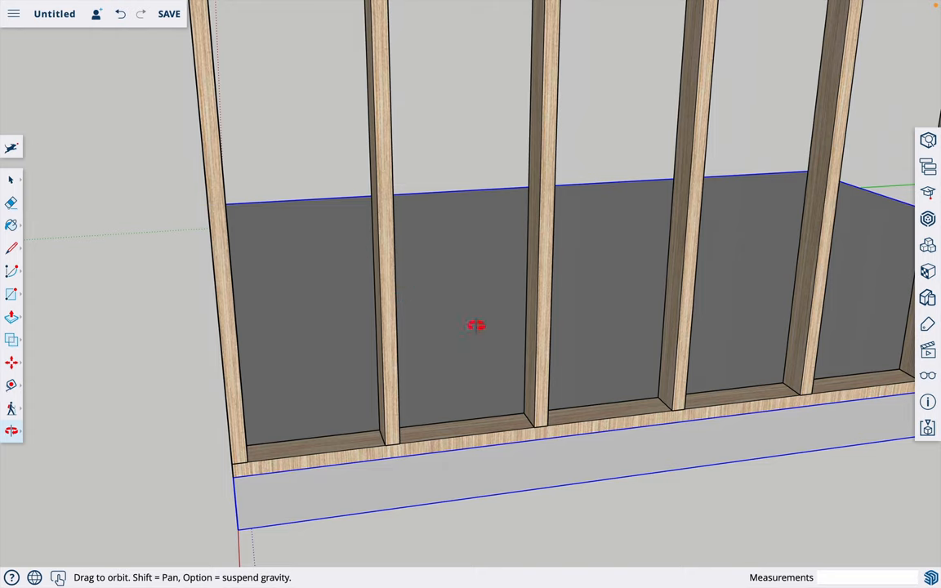
mouse_move(234, 388)
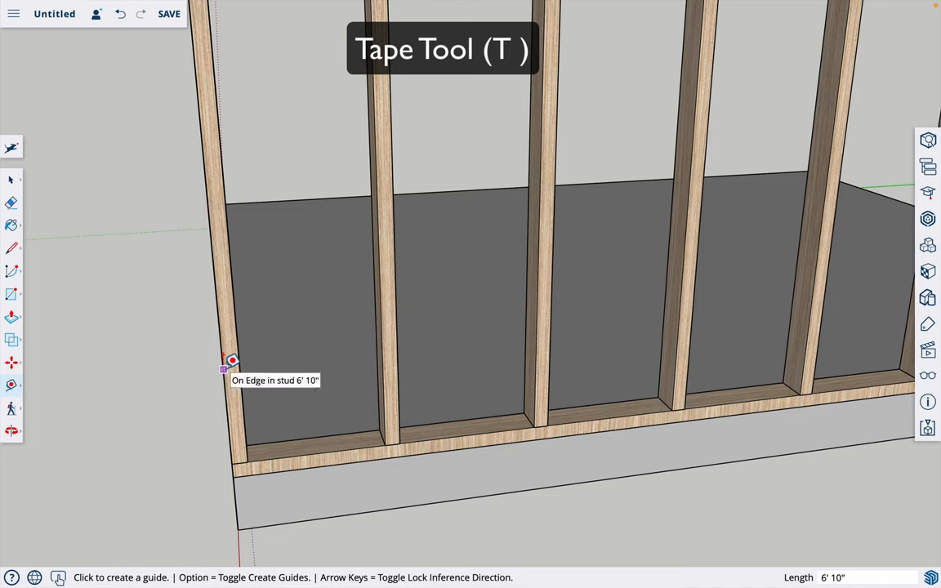
mouse_move(232, 381)
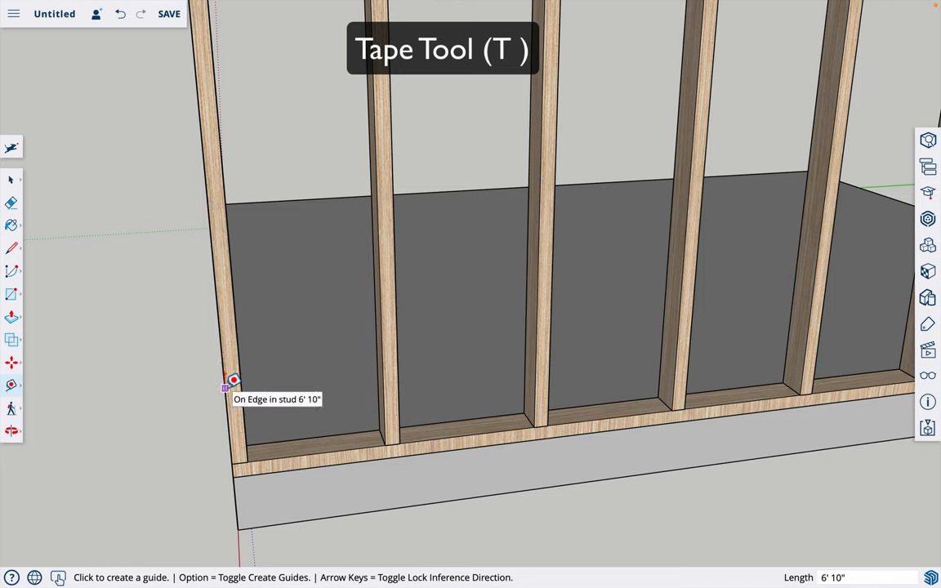
Place a Tape Measure guide from the end stud's edge and view the whole wall.
click(225, 389)
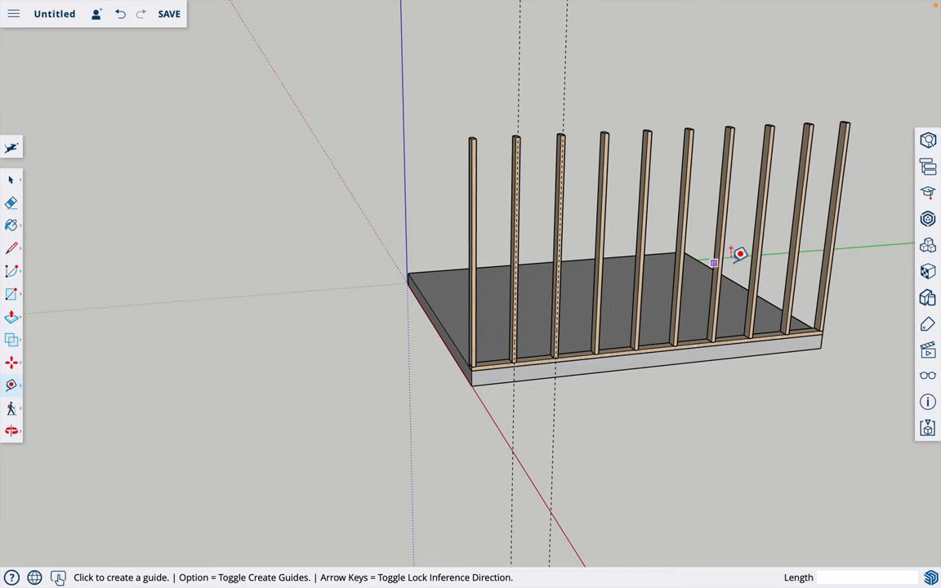
mouse_move(703, 382)
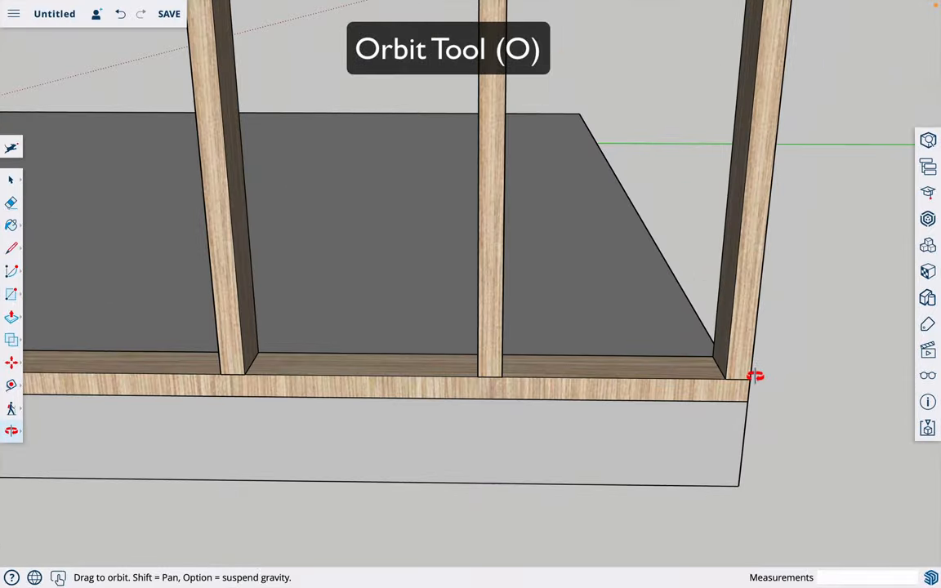
drag(752, 376, 555, 410)
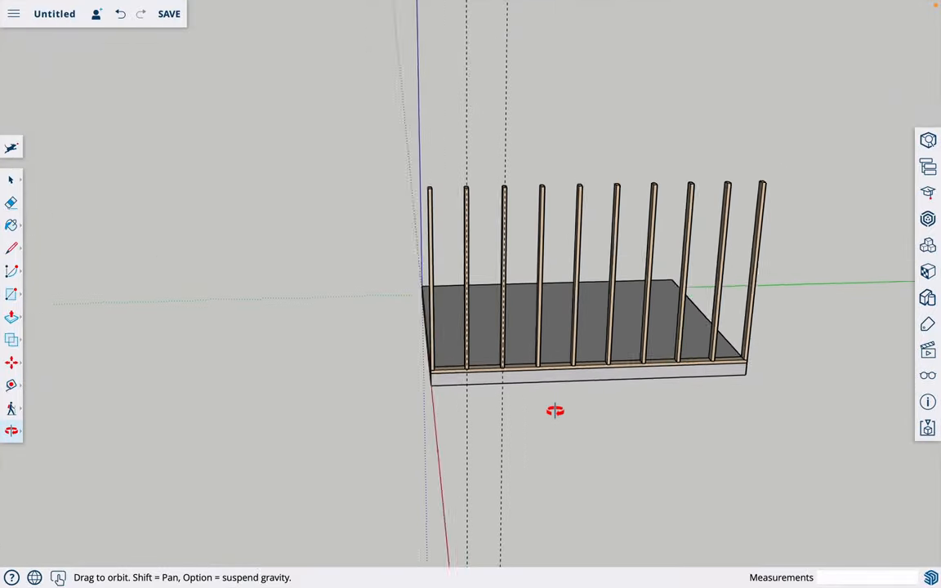
click(12, 202)
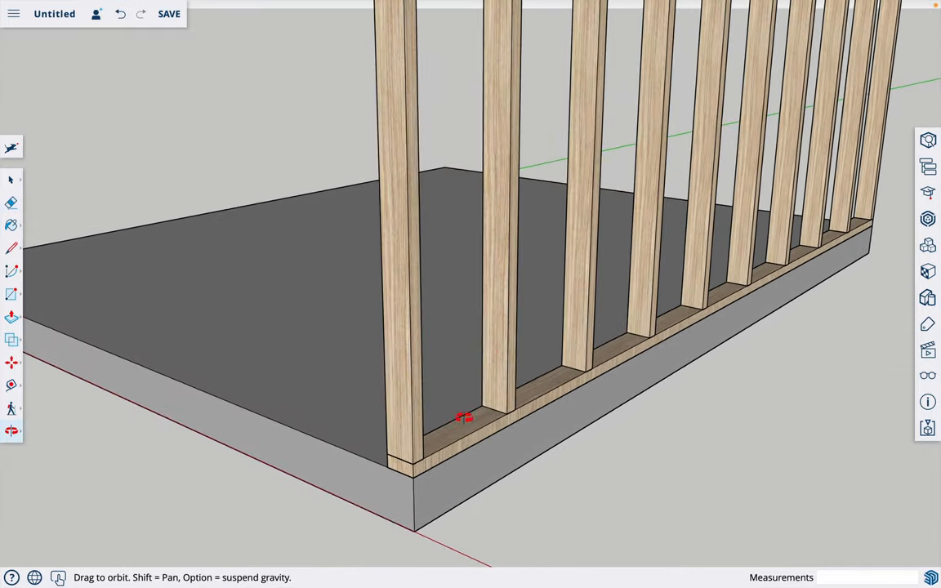
View the wall's end corner and set the plate move to create a copy.
drag(465, 418, 433, 83)
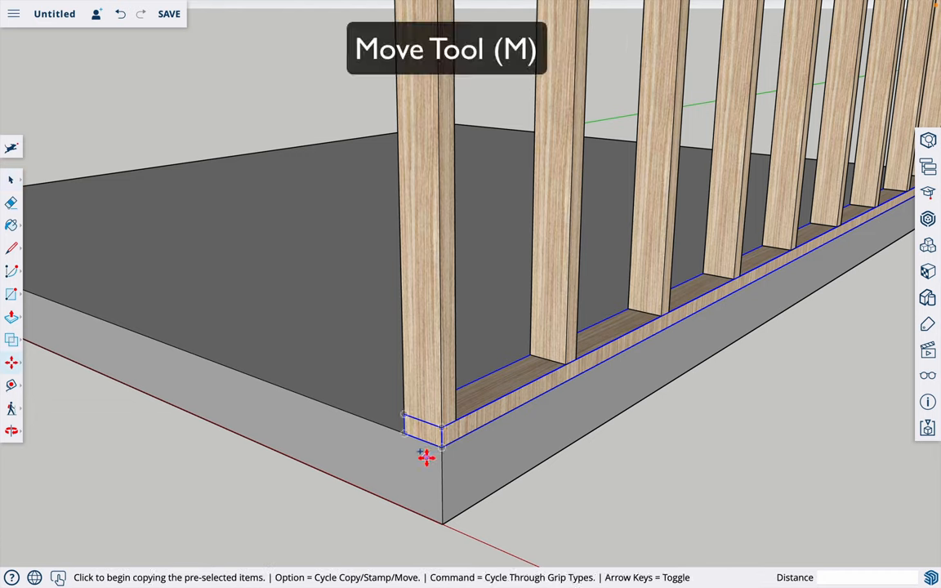
key(Alt)
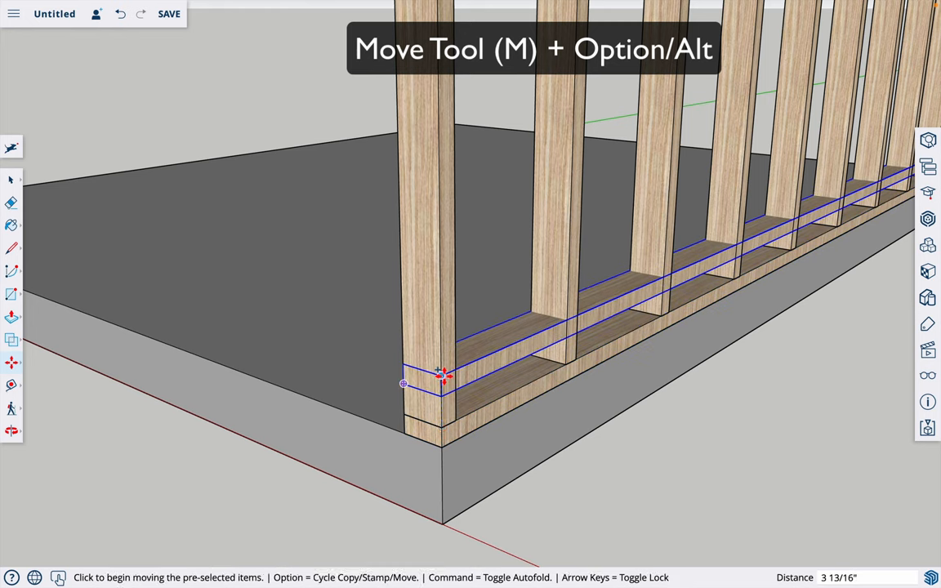
mouse_move(441, 376)
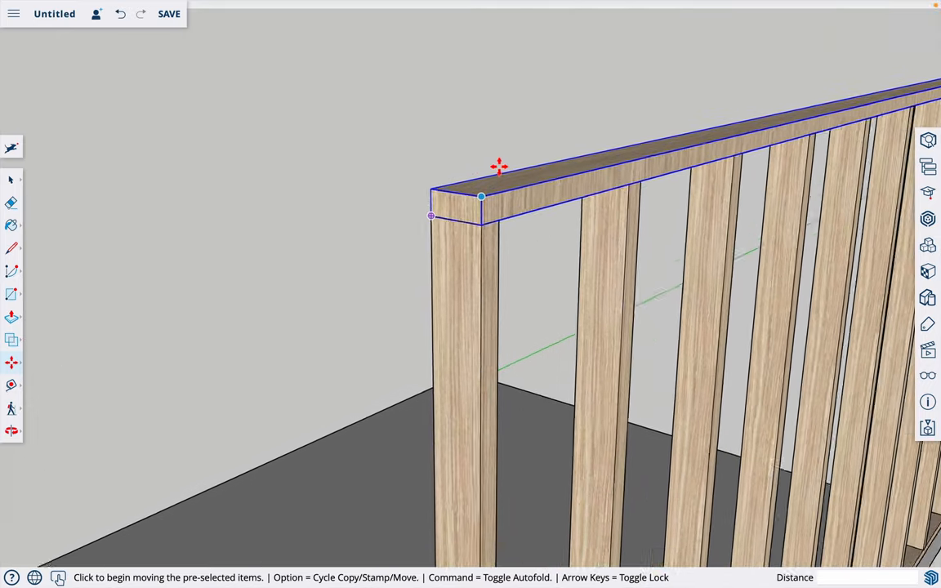
mouse_move(480, 229)
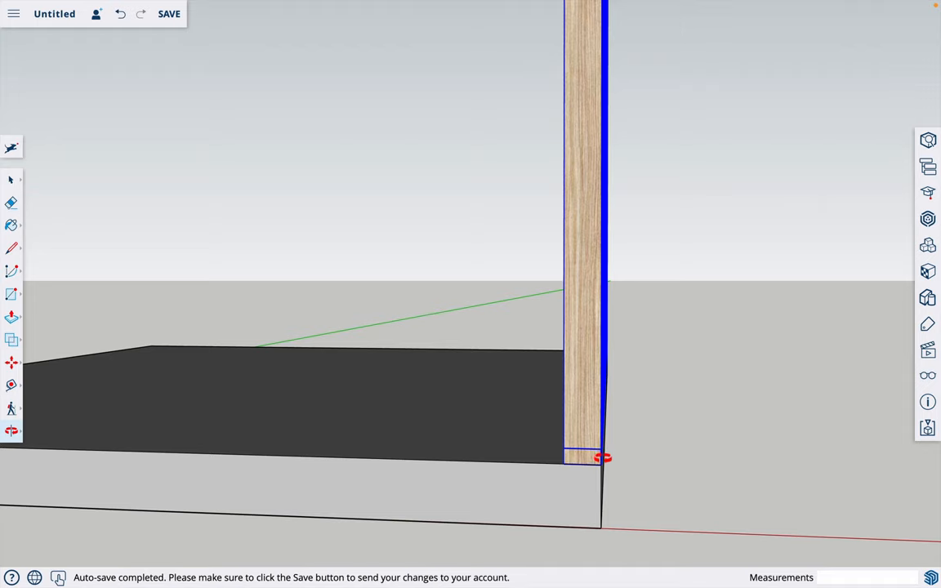
mouse_move(588, 489)
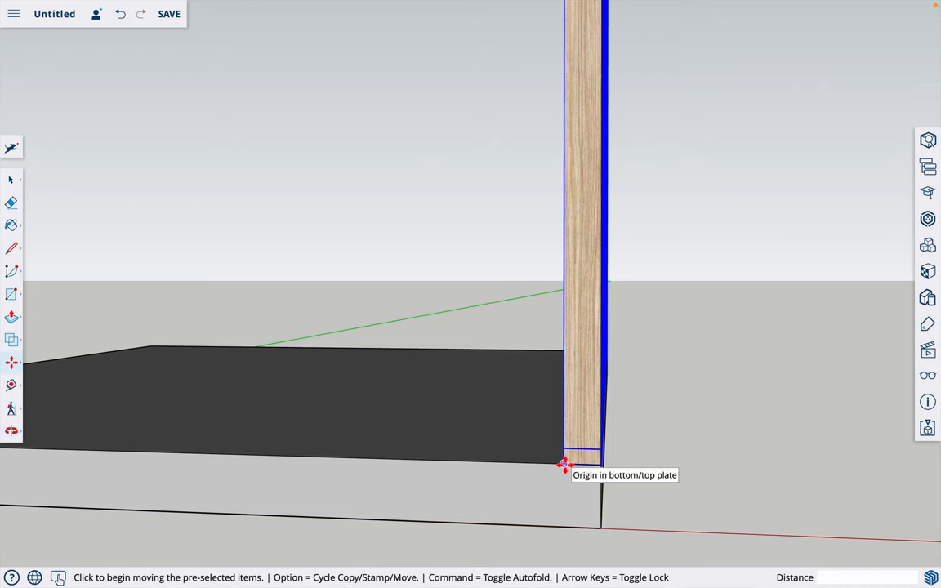
Set the Move tool to copy the whole selected wall.
key(alt)
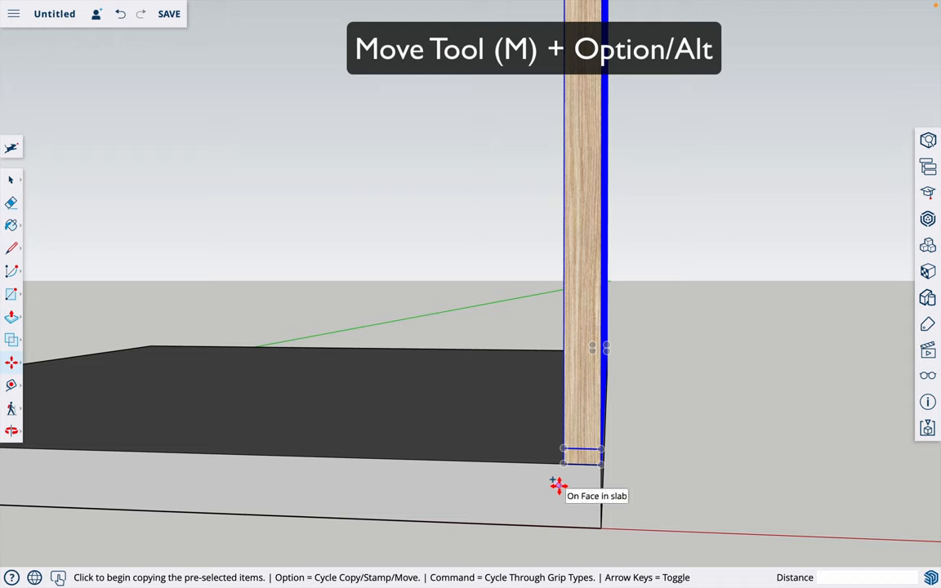
mouse_move(555, 490)
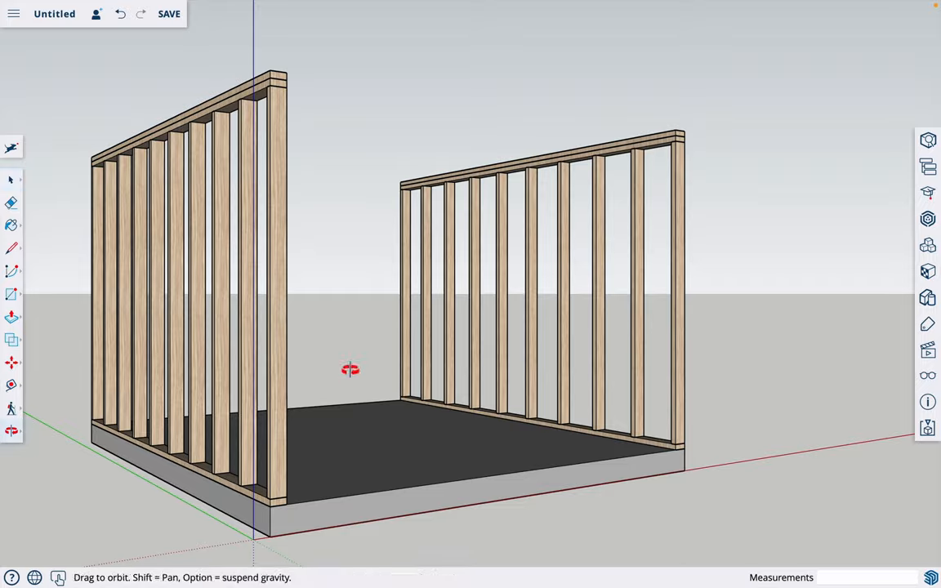
drag(350, 369, 363, 356)
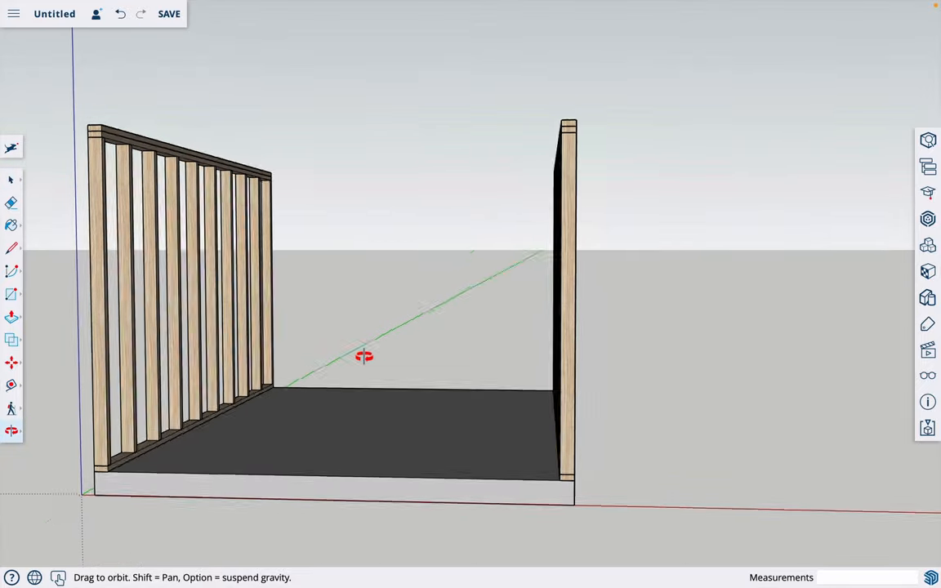
drag(363, 356, 307, 366)
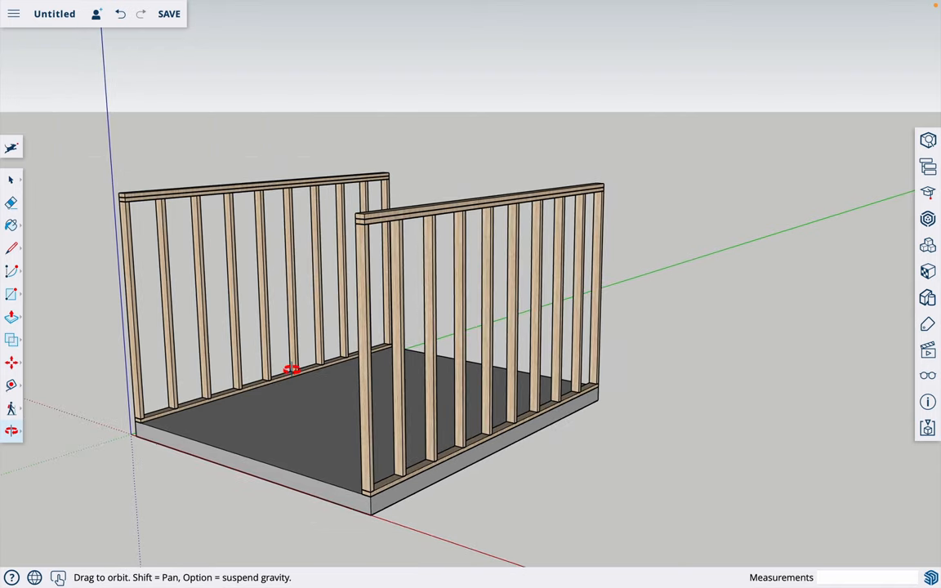
drag(291, 369, 318, 392)
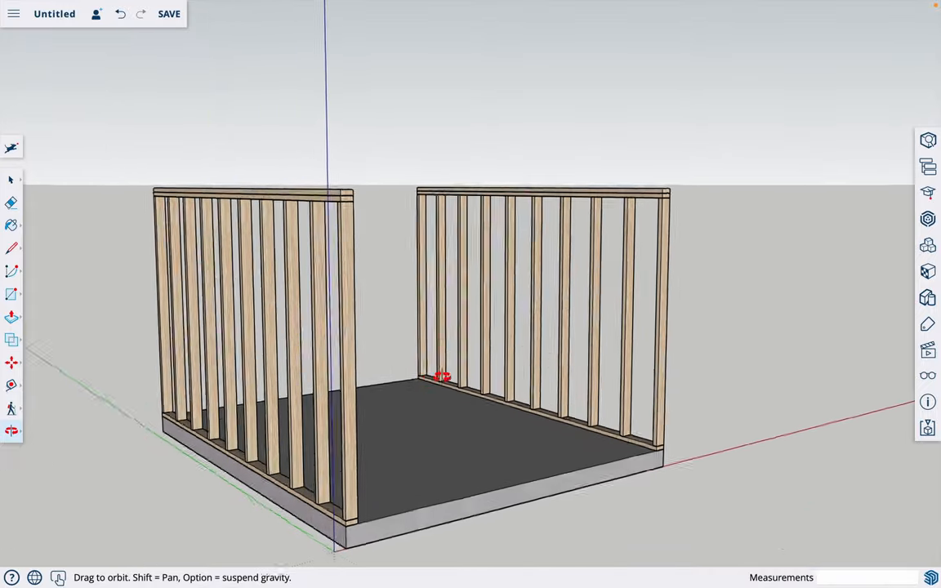
drag(441, 376, 503, 373)
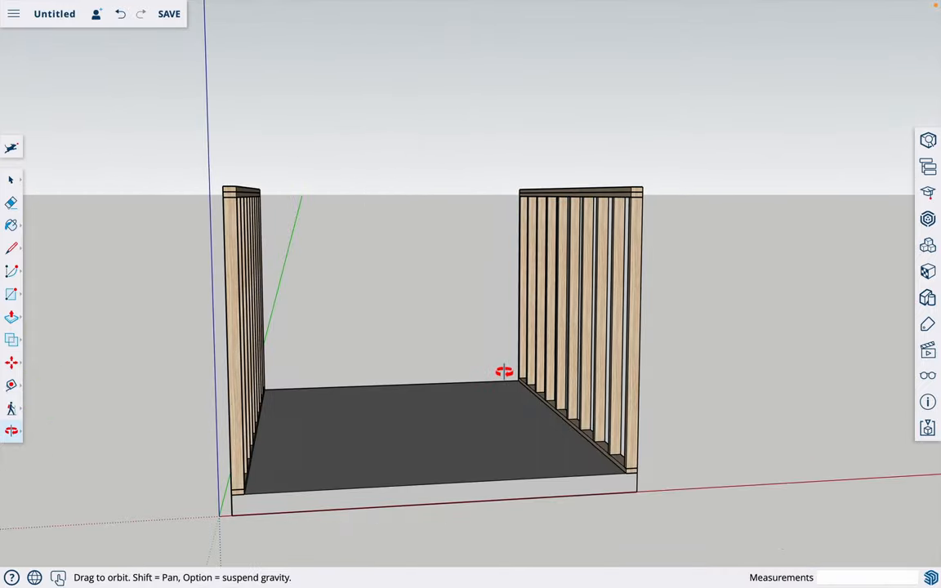
drag(505, 372, 255, 337)
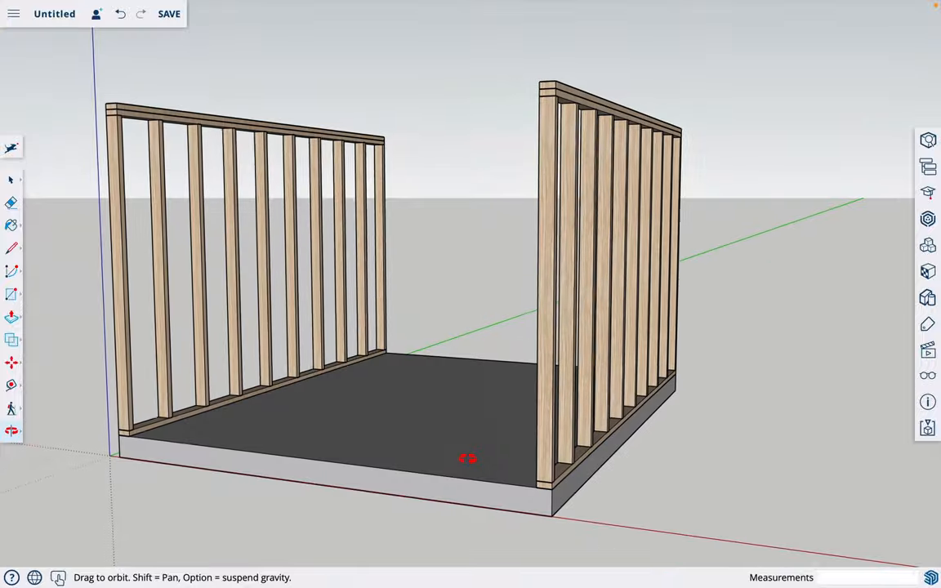
drag(467, 457, 350, 432)
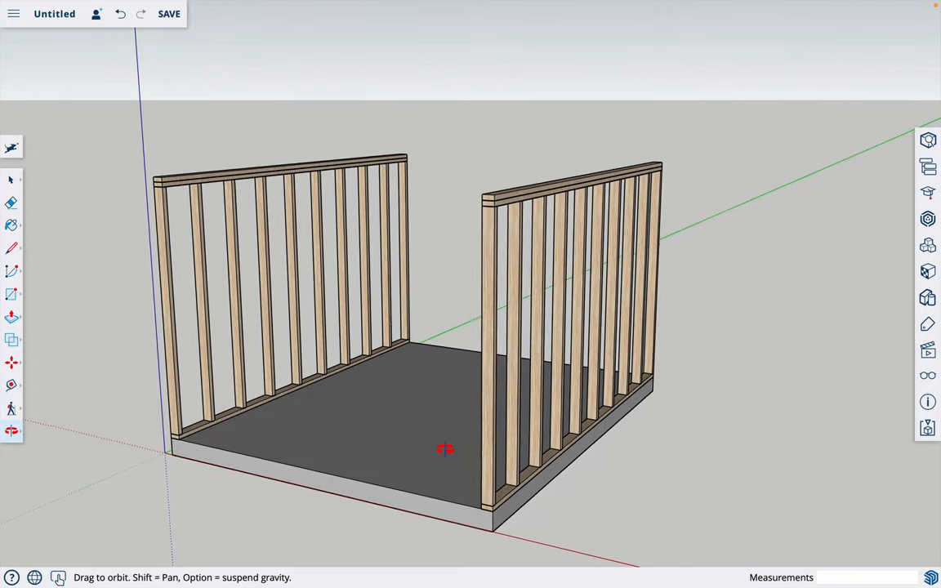
drag(446, 447, 400, 425)
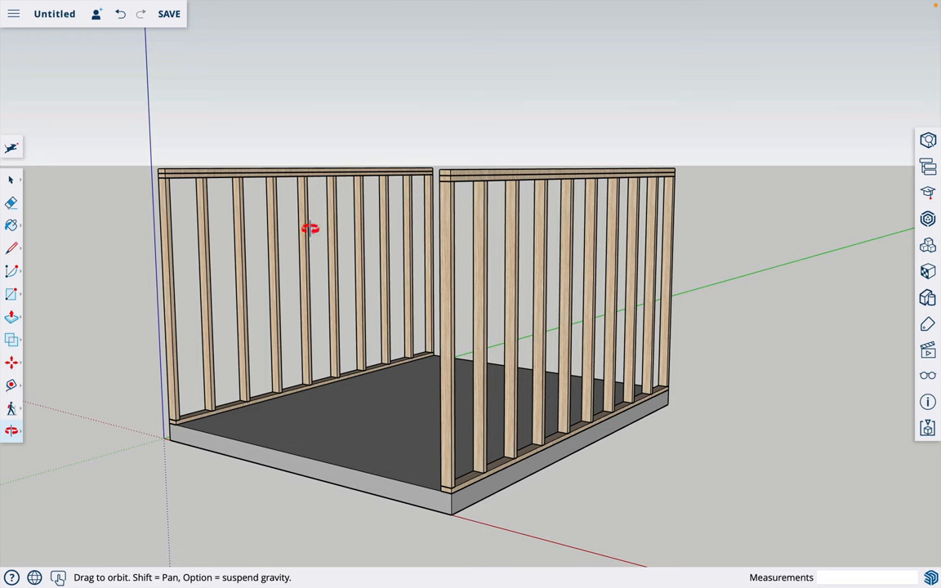
mouse_move(399, 417)
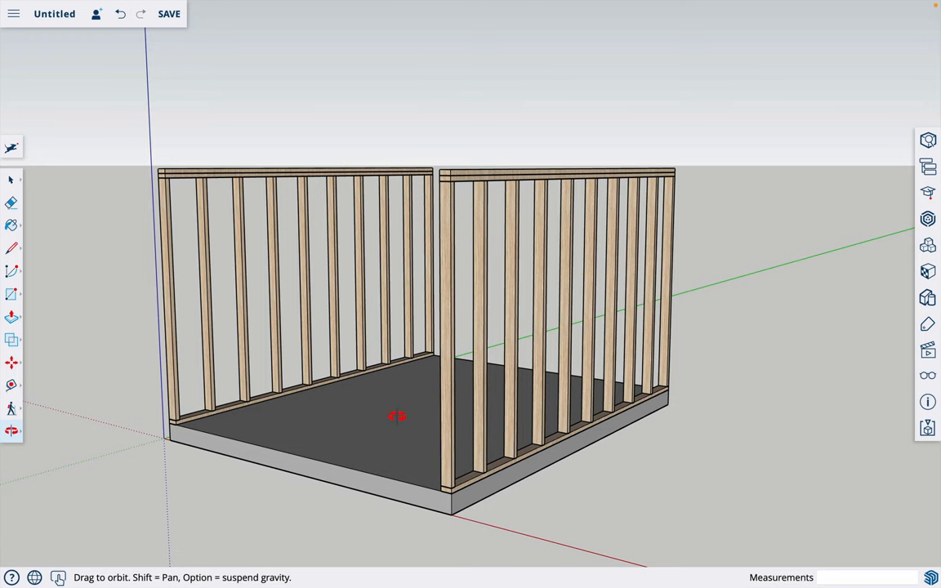